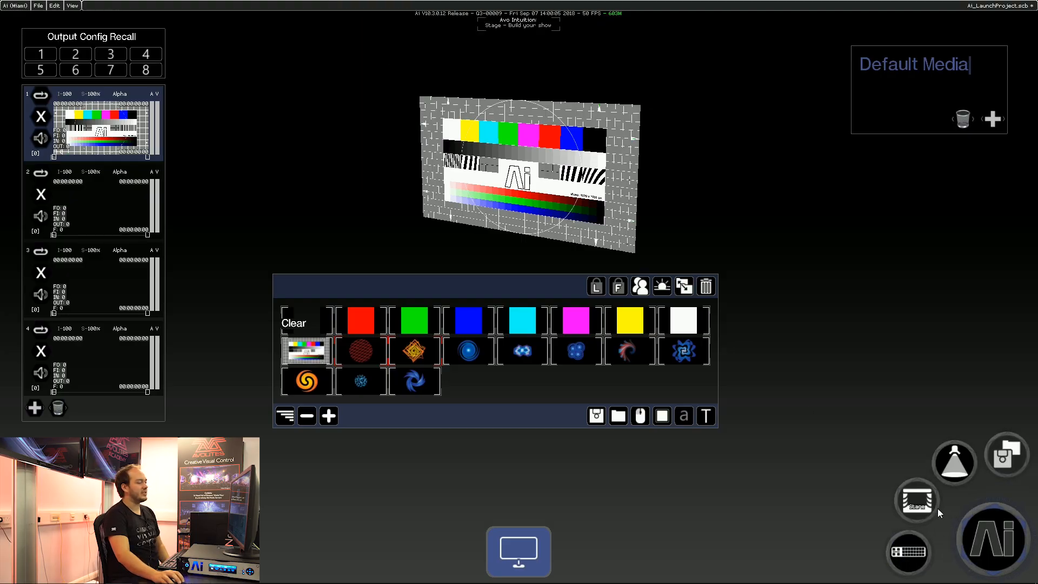
Step: Cycle the Ai page button through Stage Construction to the Output Configuration page for output 2
click(916, 500)
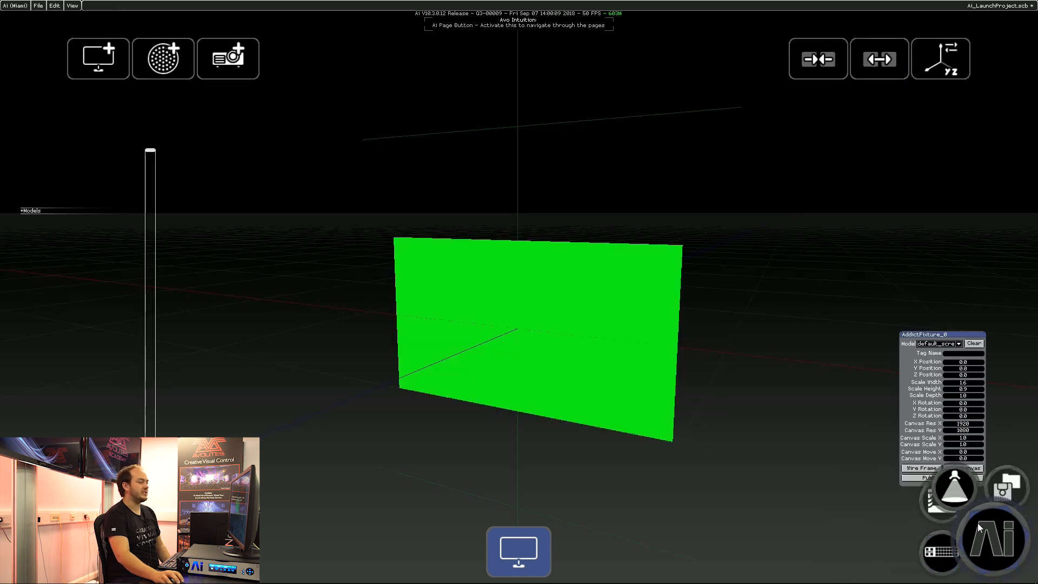
click(994, 537)
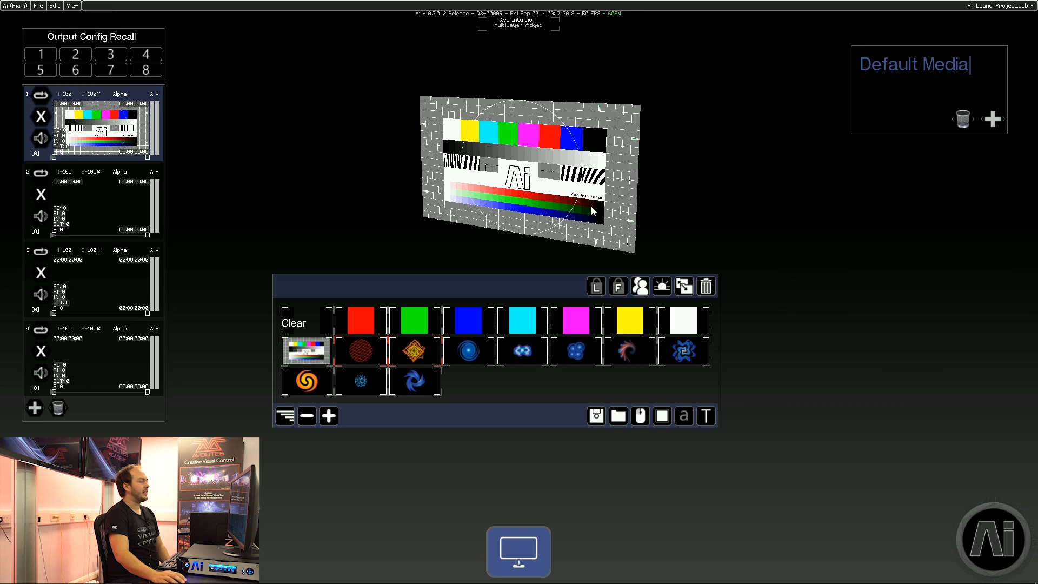
click(995, 540)
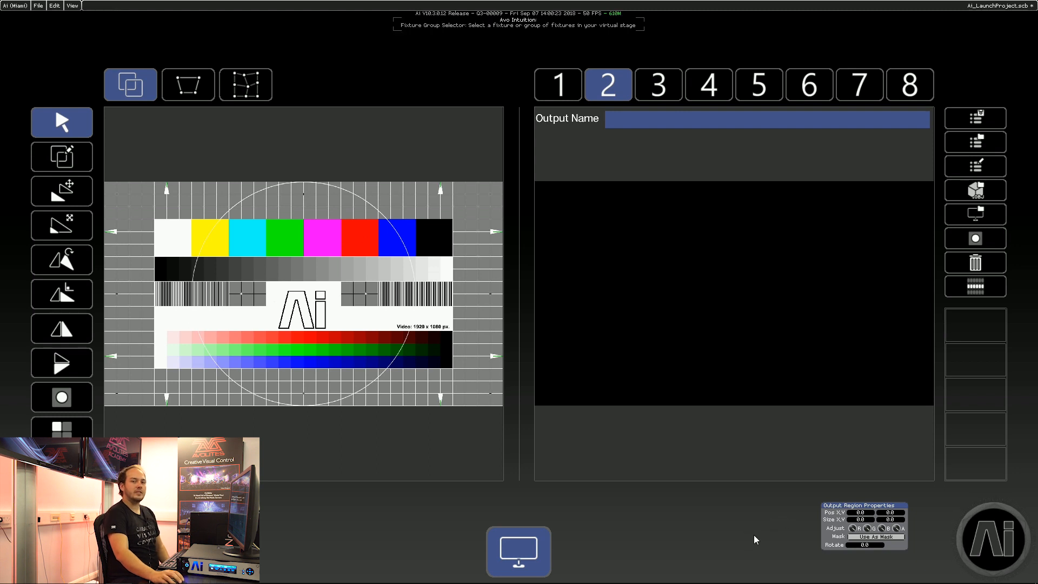
click(992, 532)
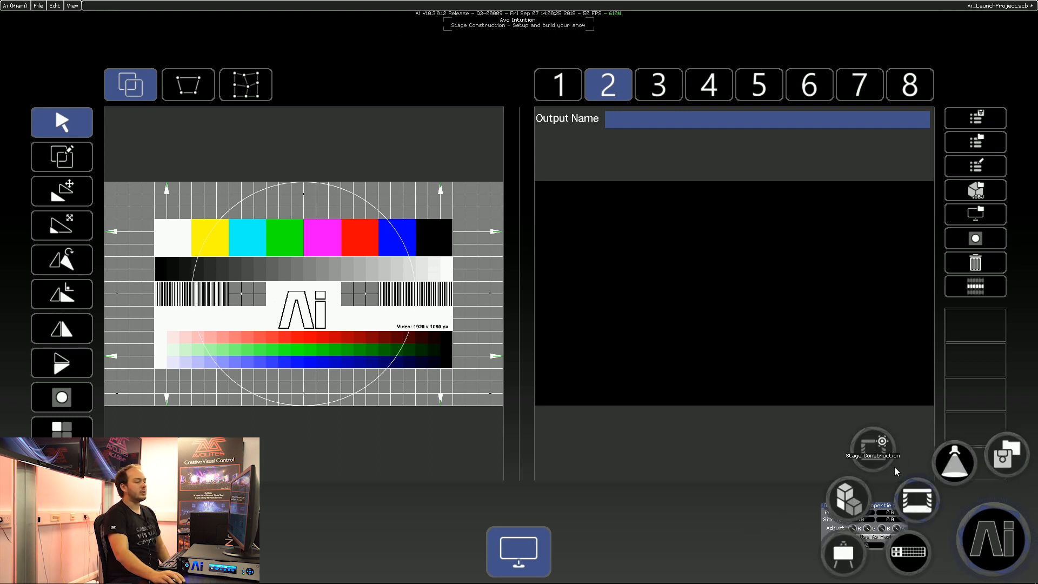
click(875, 445)
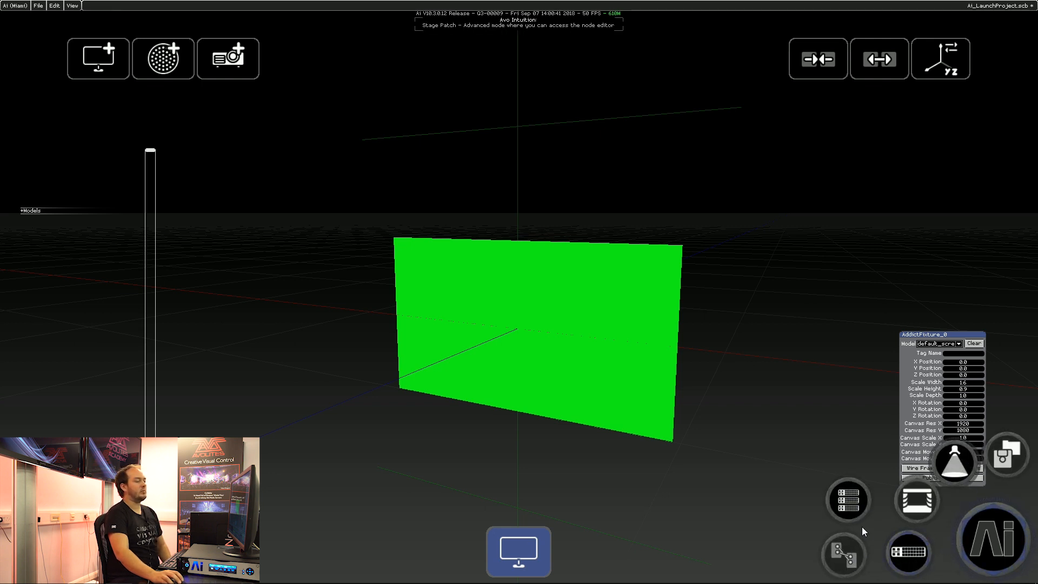
click(519, 552)
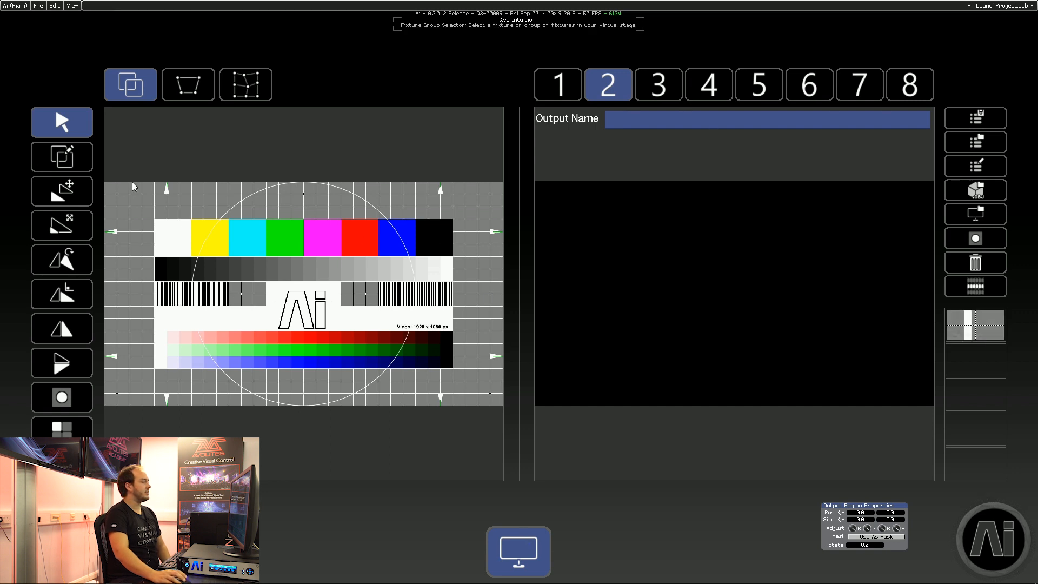
click(61, 157)
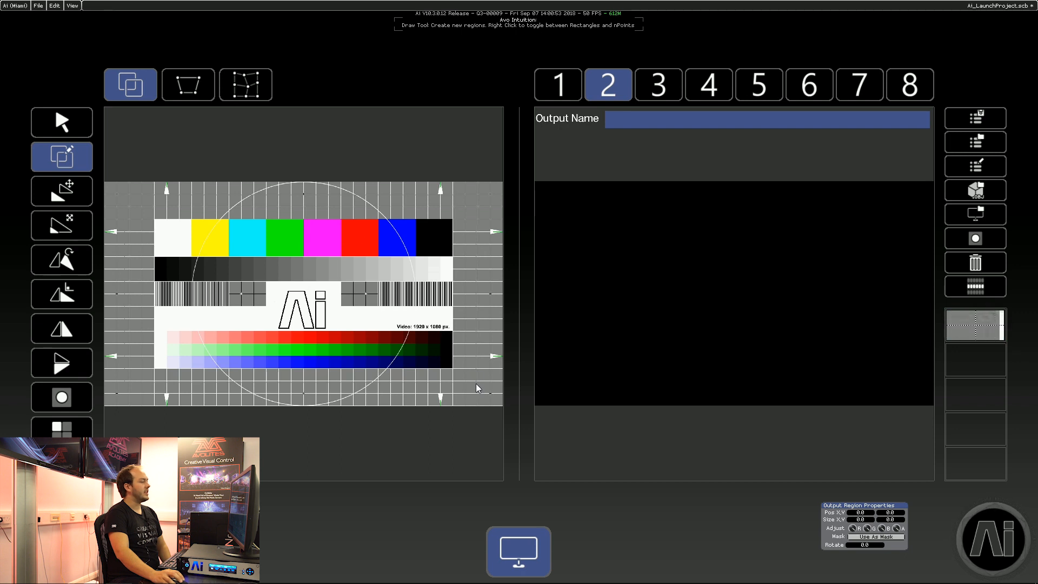
drag(129, 193, 477, 384)
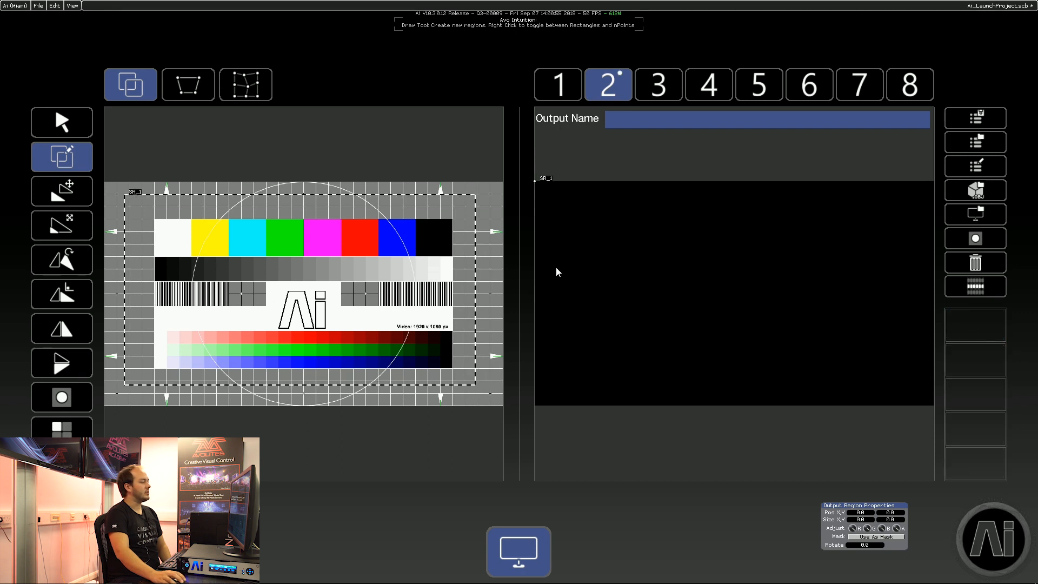
mouse_move(547, 204)
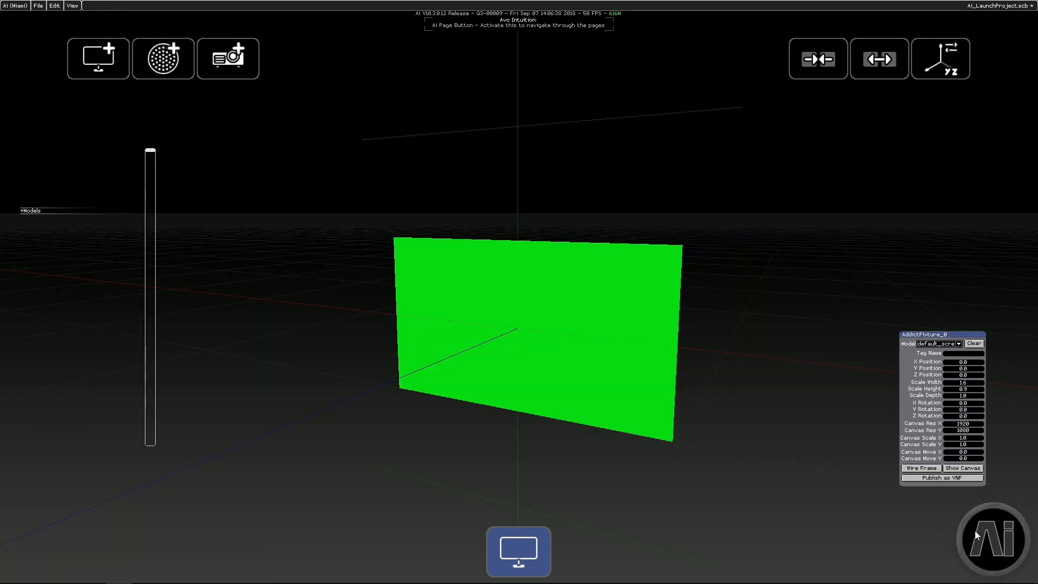
click(994, 539)
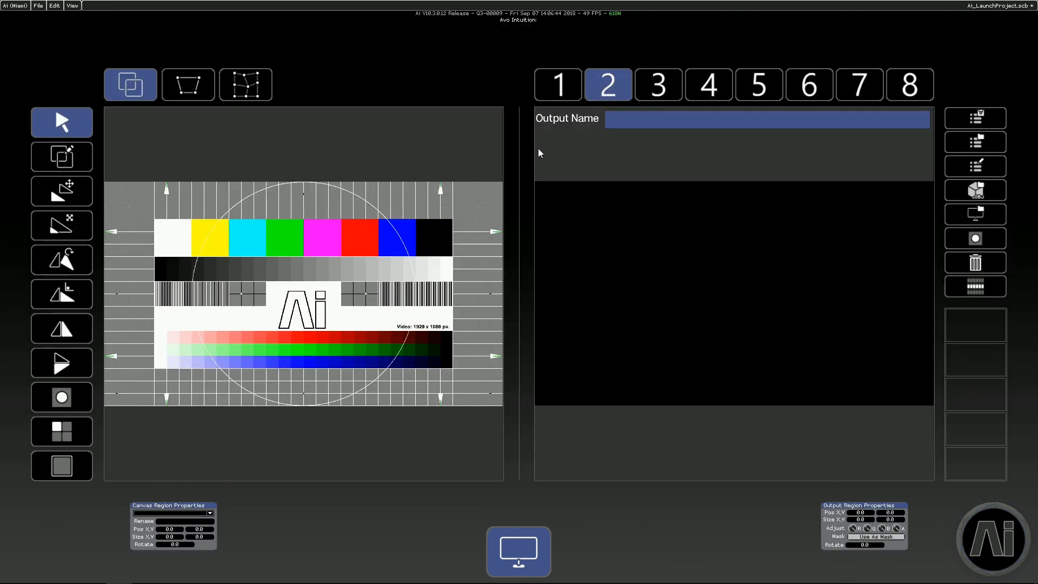
mouse_move(545, 369)
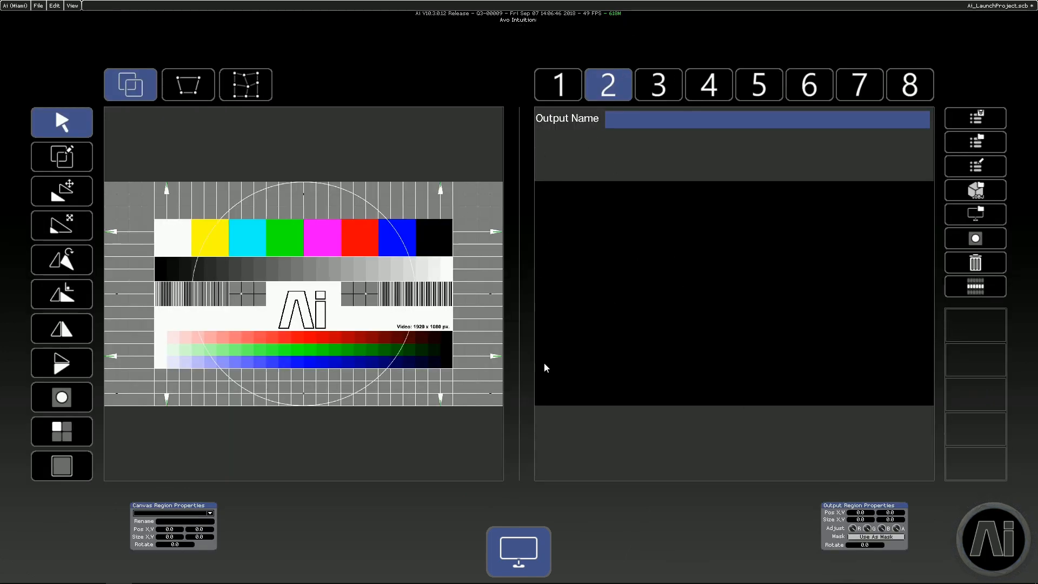
mouse_move(622, 232)
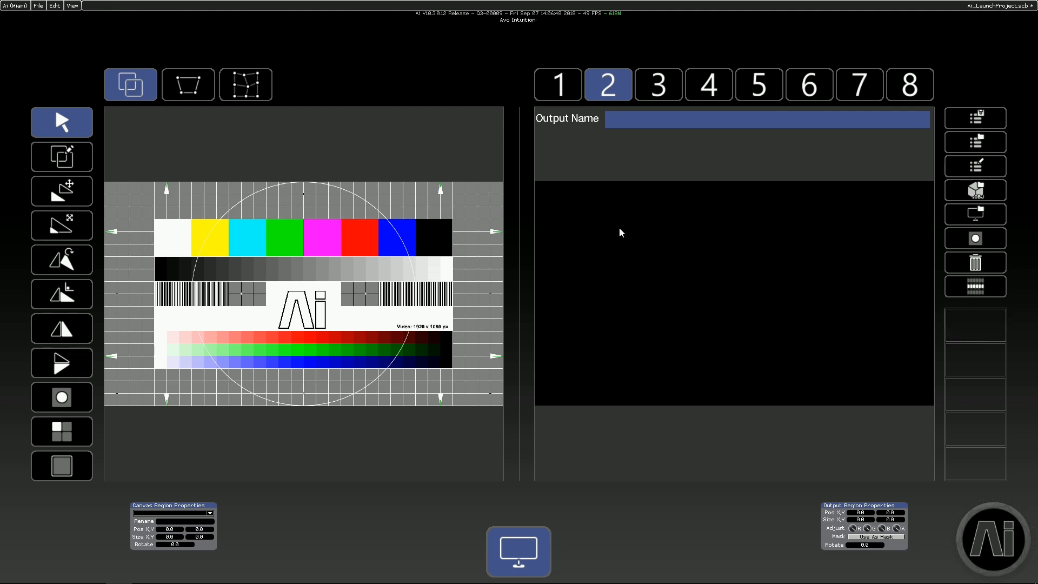
mouse_move(673, 245)
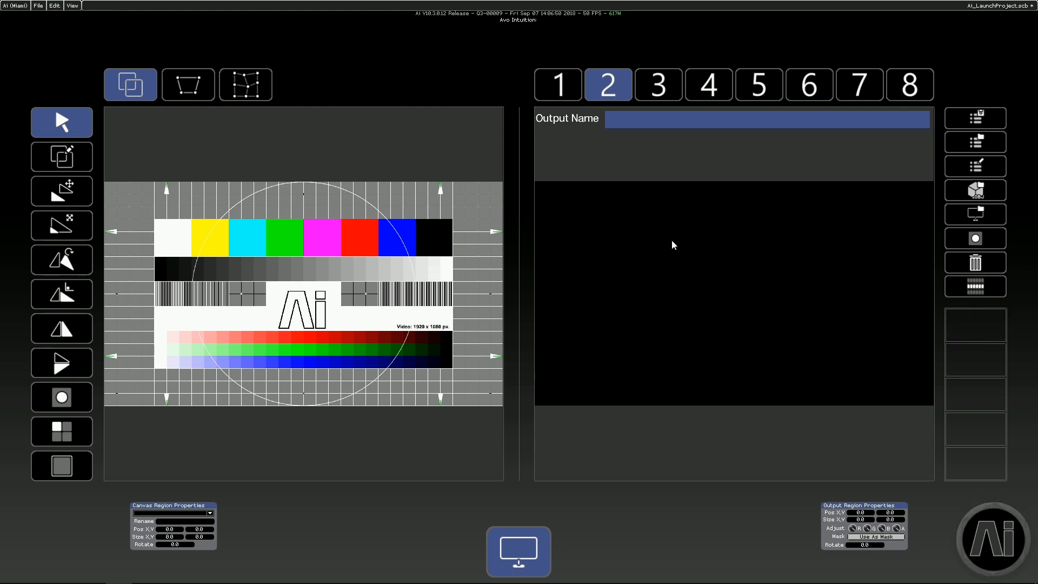
Step: Draw a region on the test card and fit it to the full 1920×1080 canvas on output 2
click(62, 156)
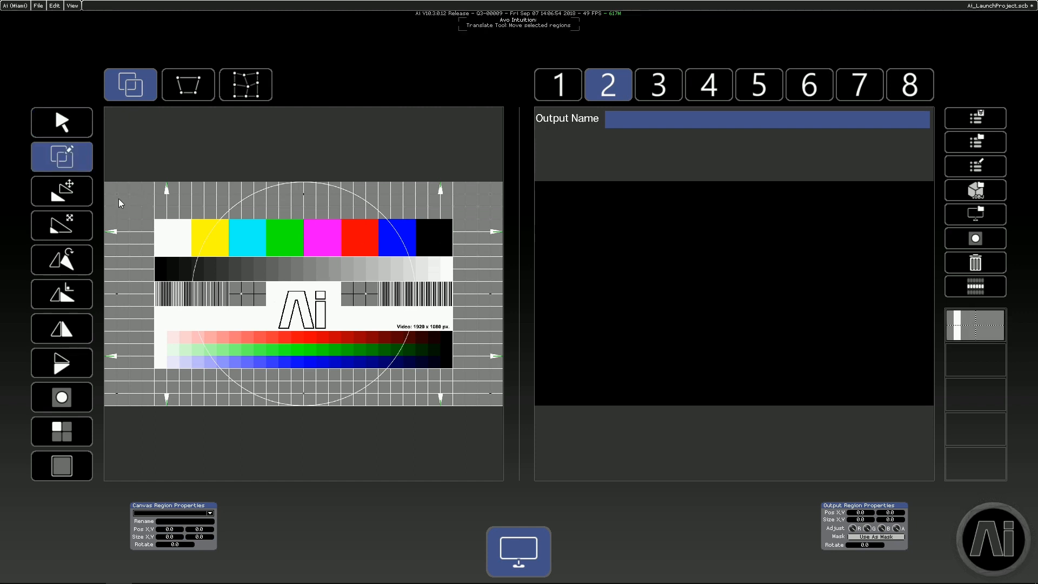
mouse_move(500, 398)
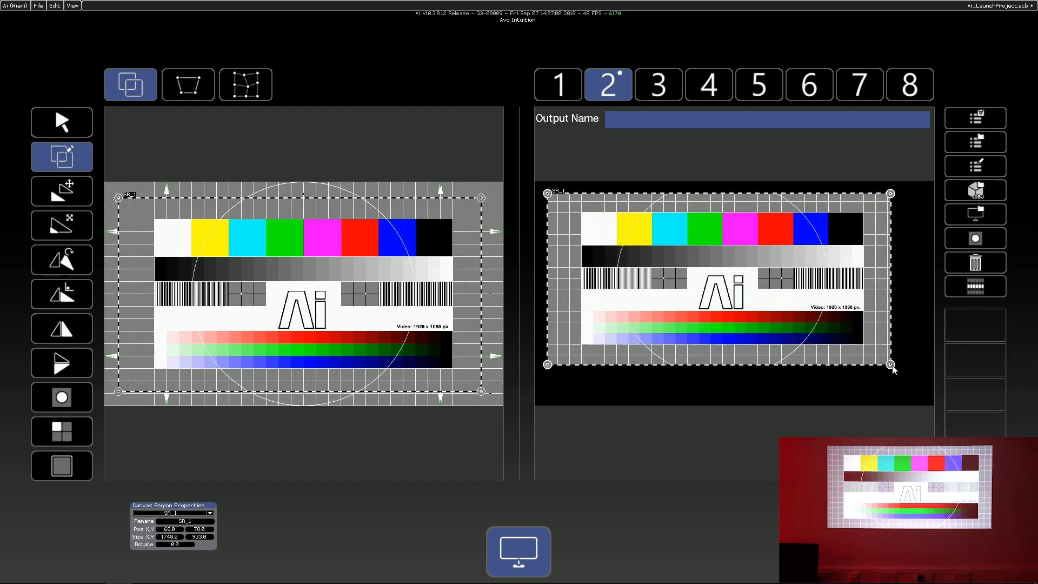
click(61, 122)
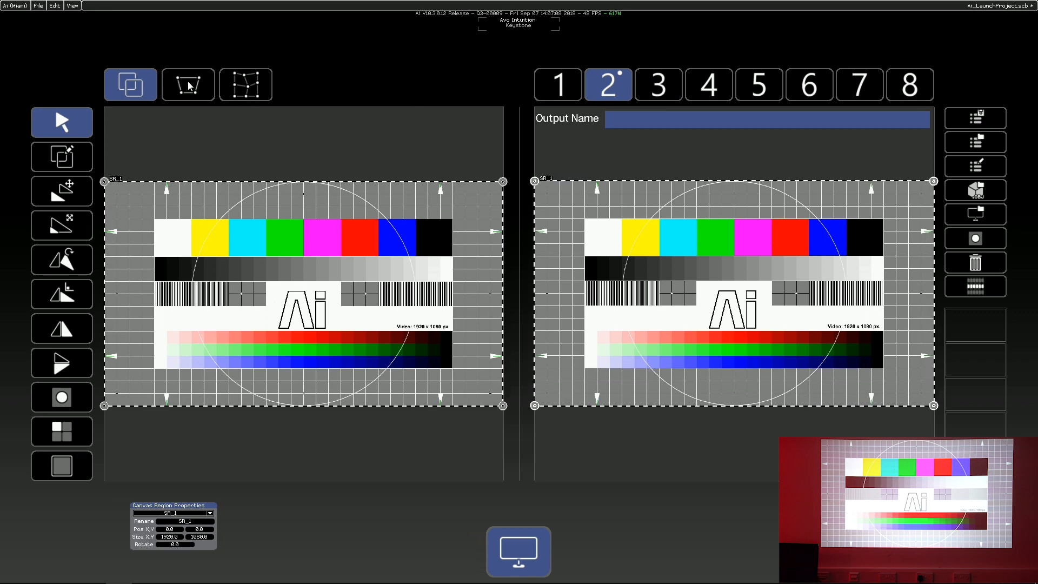
click(246, 85)
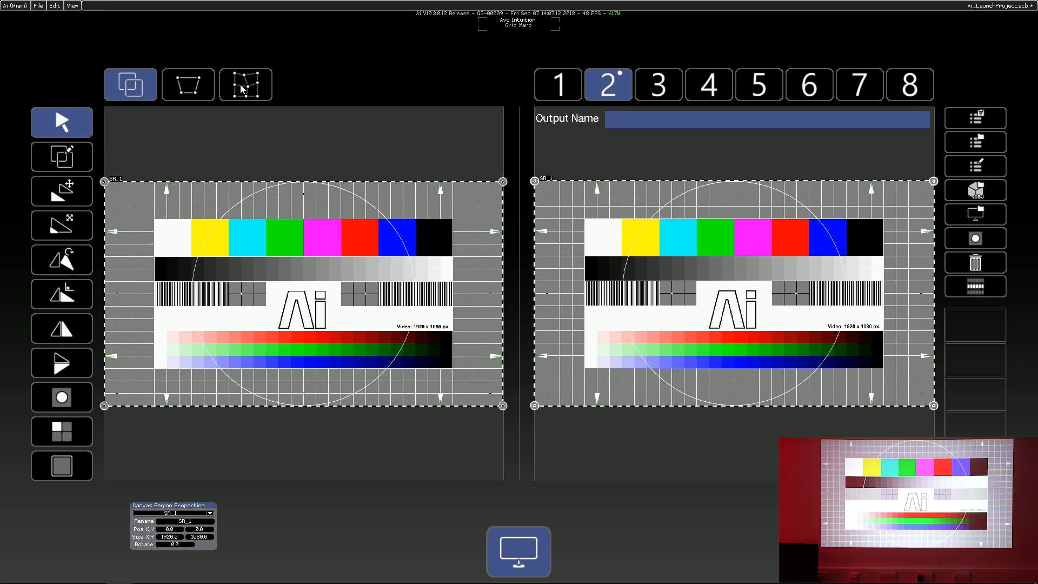
click(188, 91)
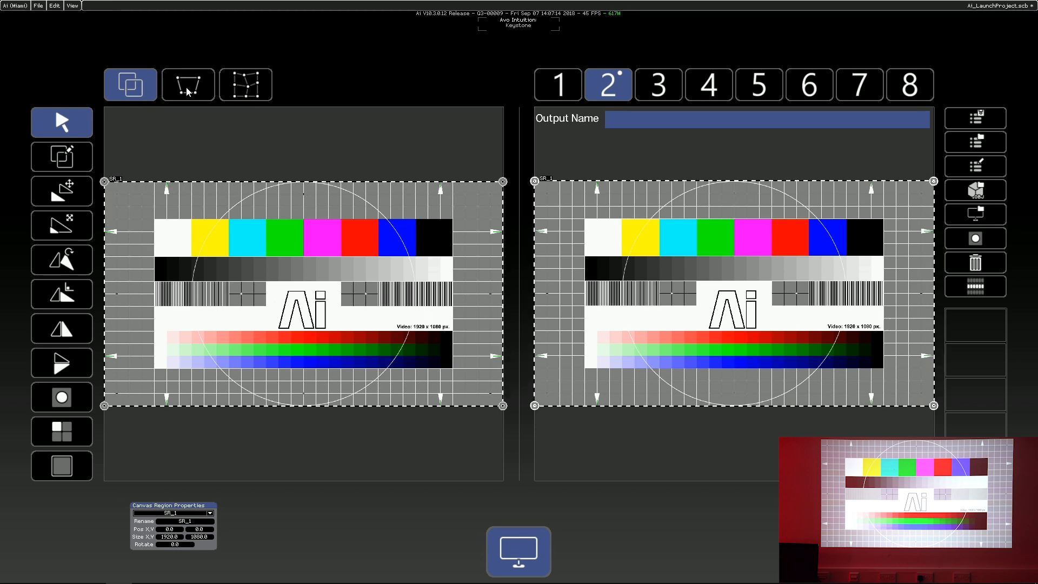
Step: Pull keystone corners A, B and C inward on output 2 to skew the test card
click(188, 84)
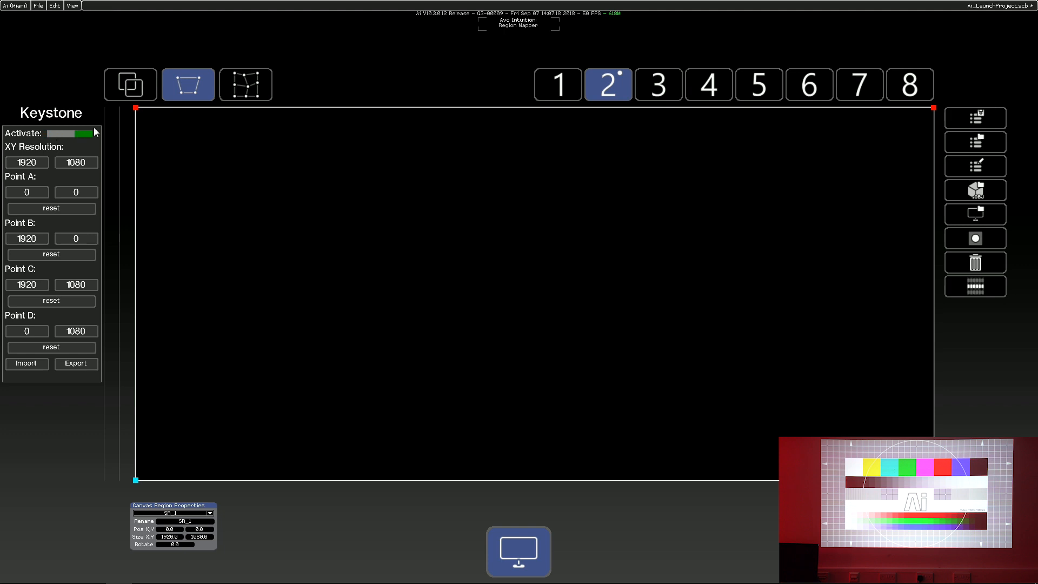
mouse_move(135, 115)
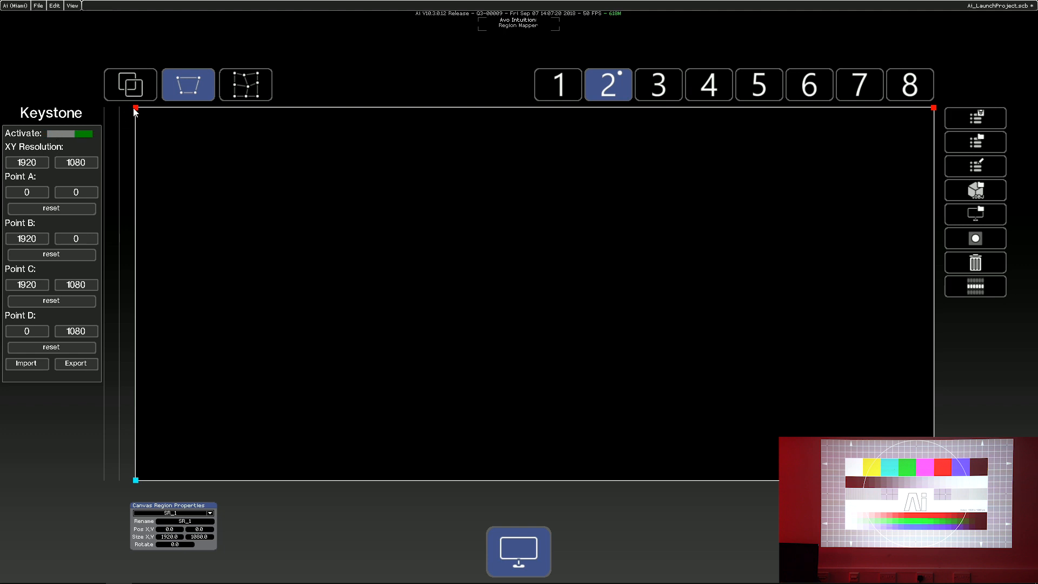
drag(135, 109, 258, 181)
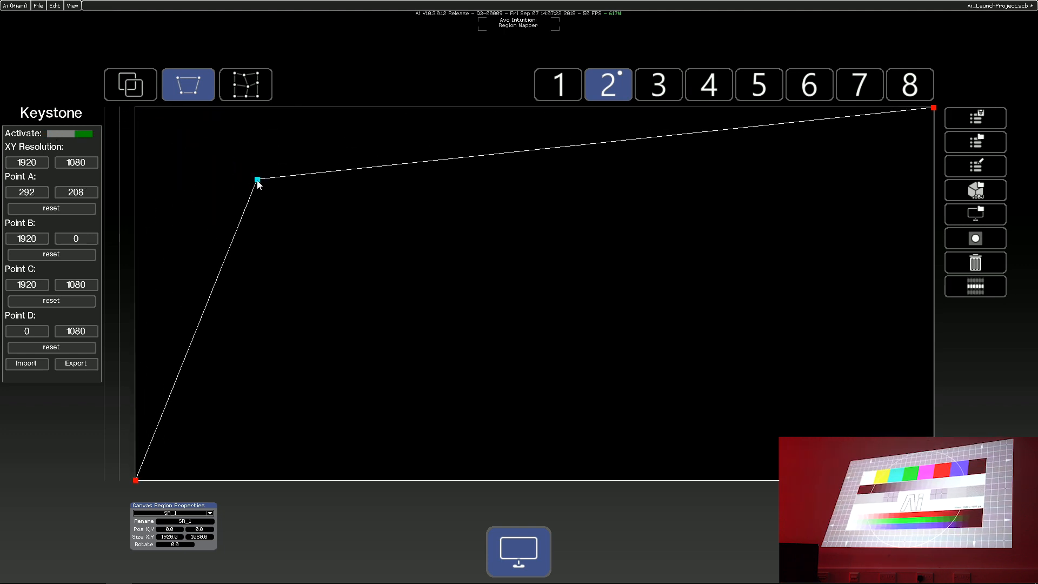
drag(257, 178, 337, 192)
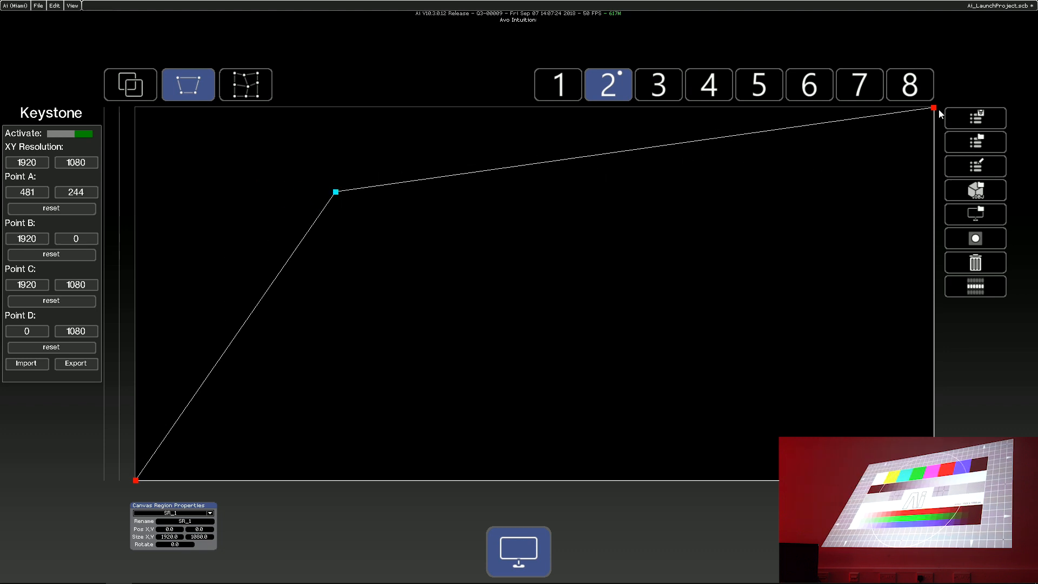
drag(933, 107, 824, 140)
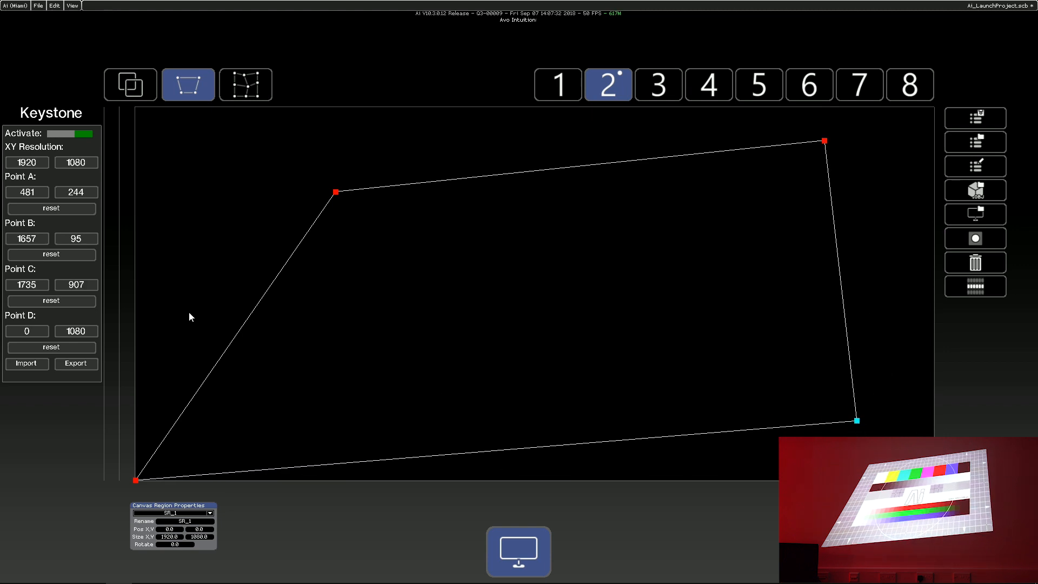
Step: Reset keystone points C, B and A to full frame and return to the region mapper
click(52, 300)
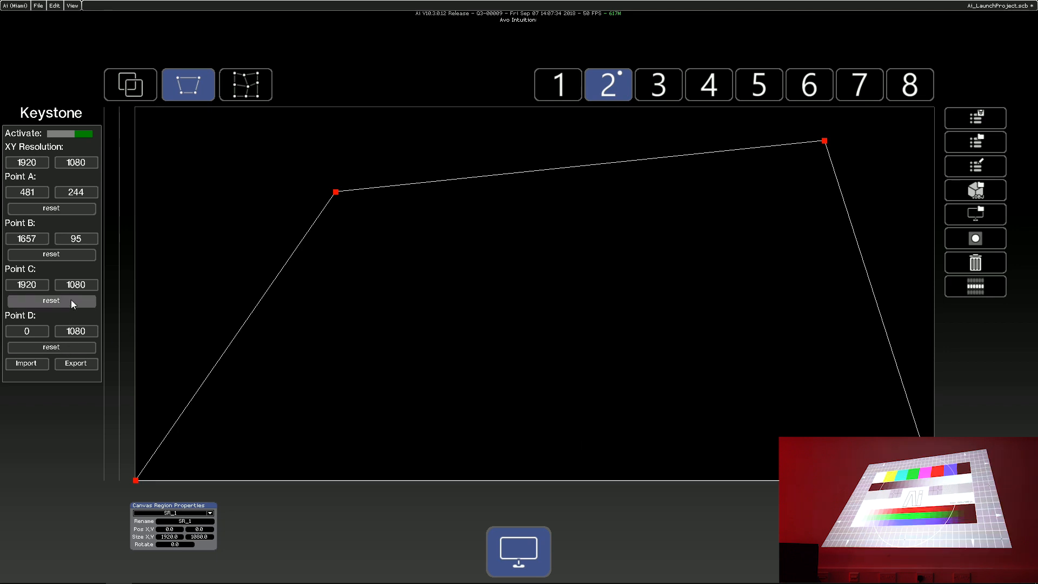
click(52, 254)
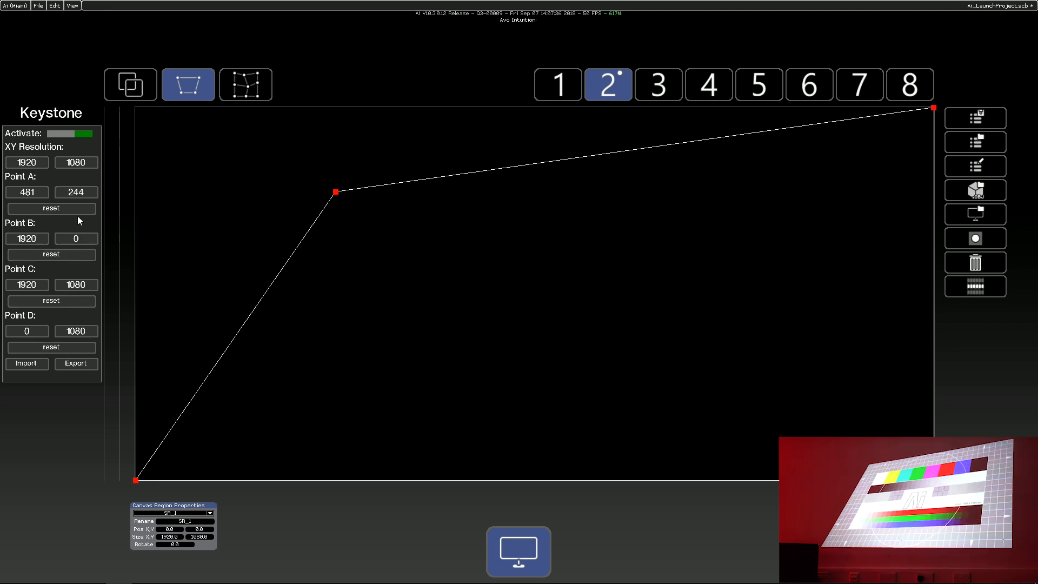
click(50, 208)
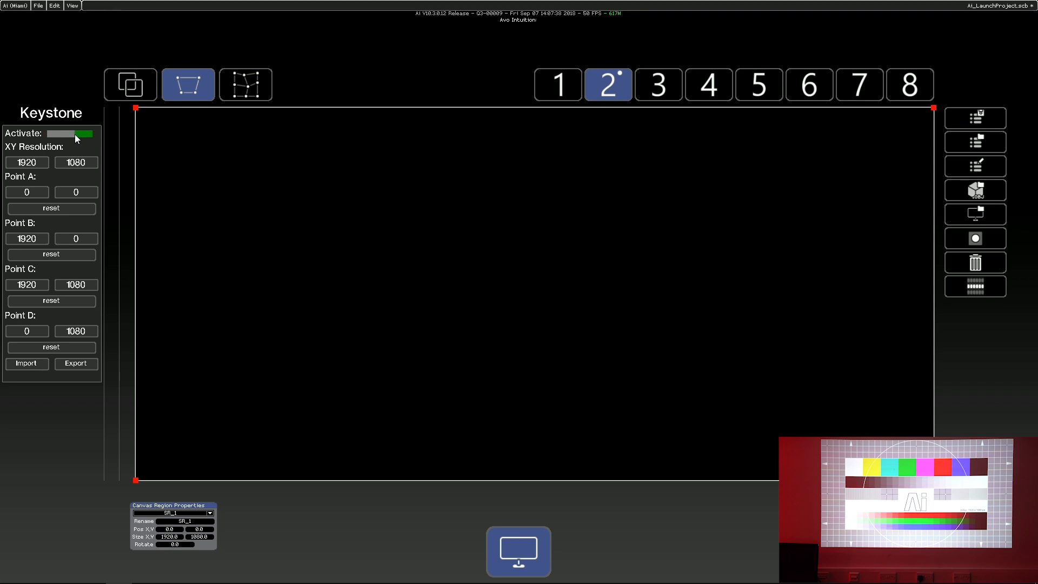
mouse_move(208, 115)
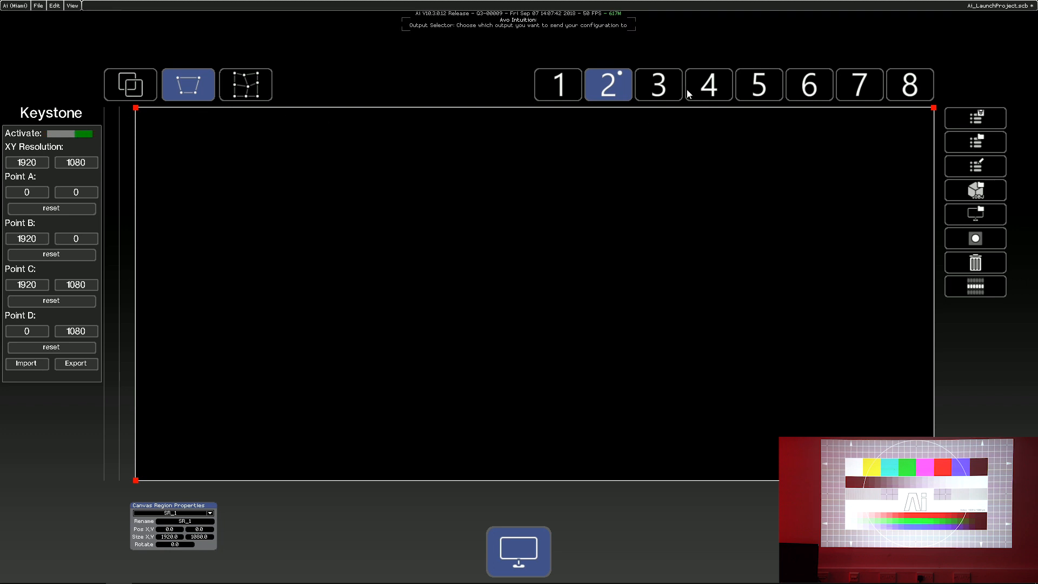
mouse_move(675, 97)
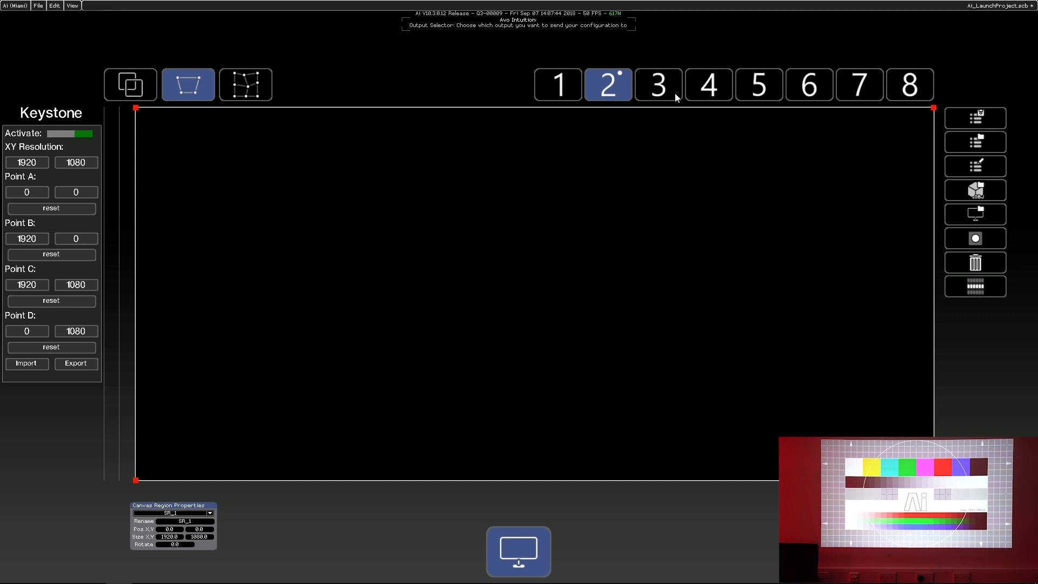
mouse_move(674, 95)
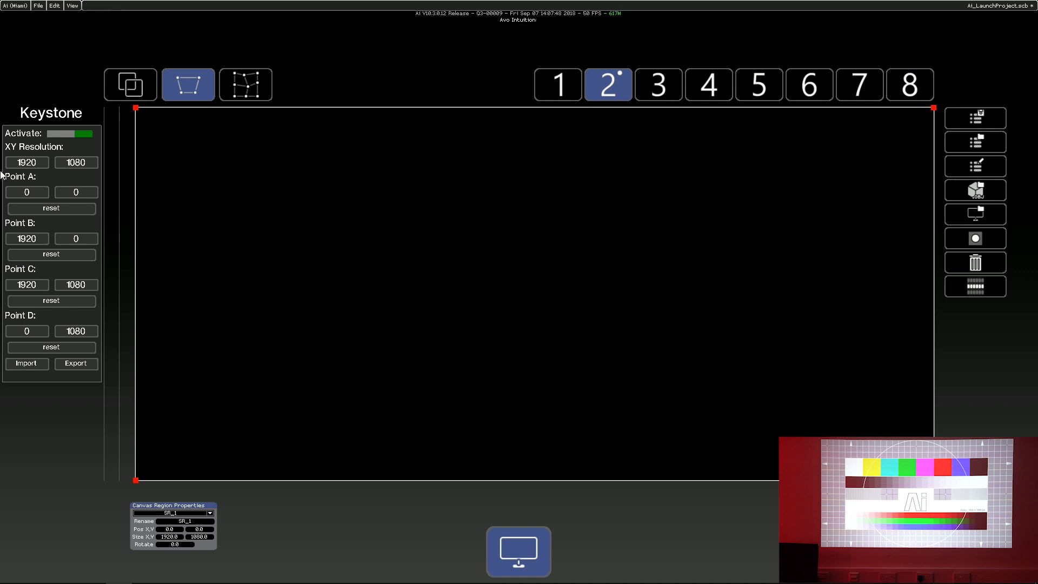
click(129, 84)
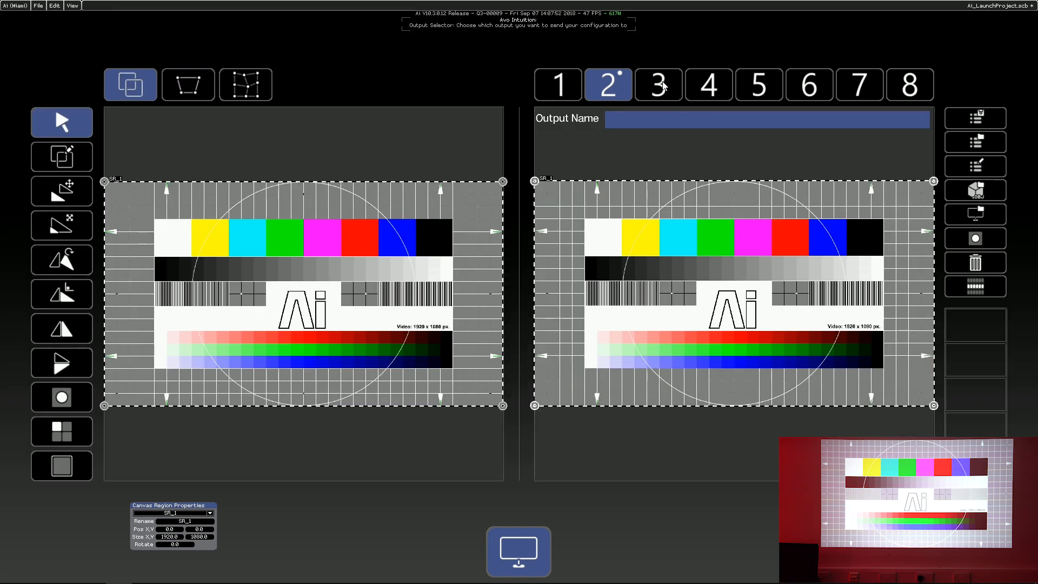
Step: Select output 3 and map the full test card region onto it
click(658, 85)
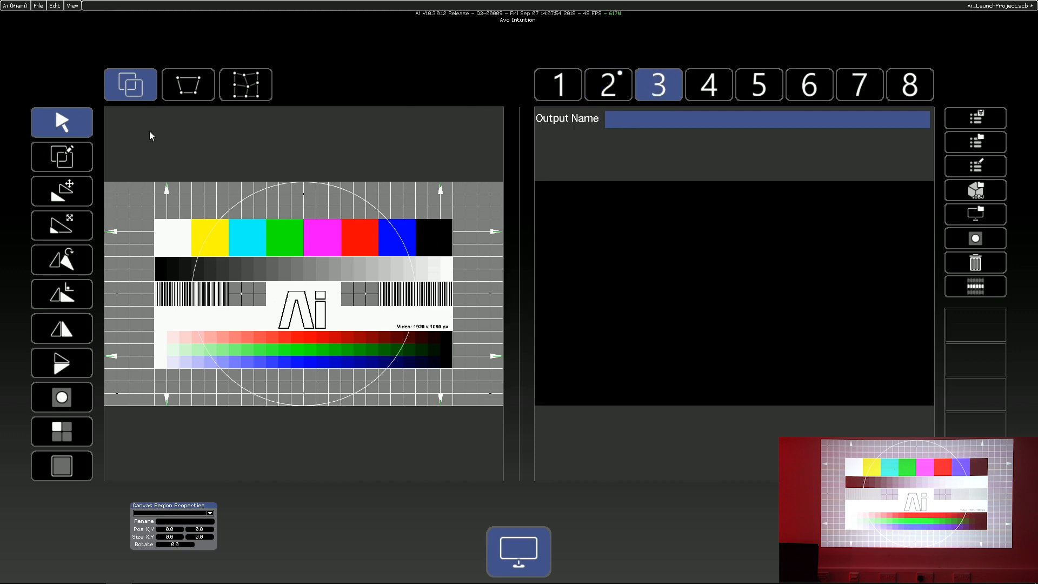
click(61, 155)
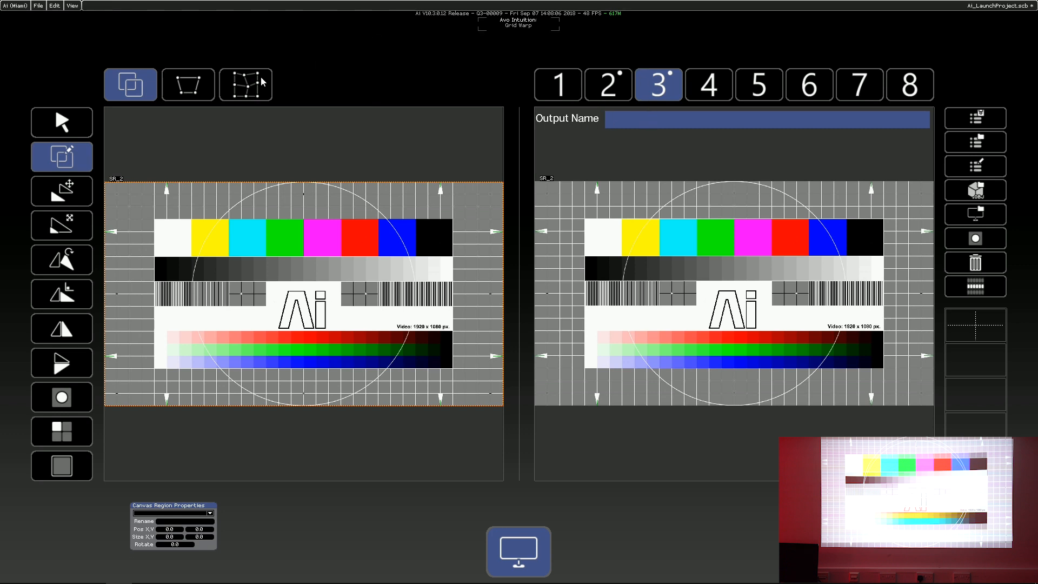
click(188, 84)
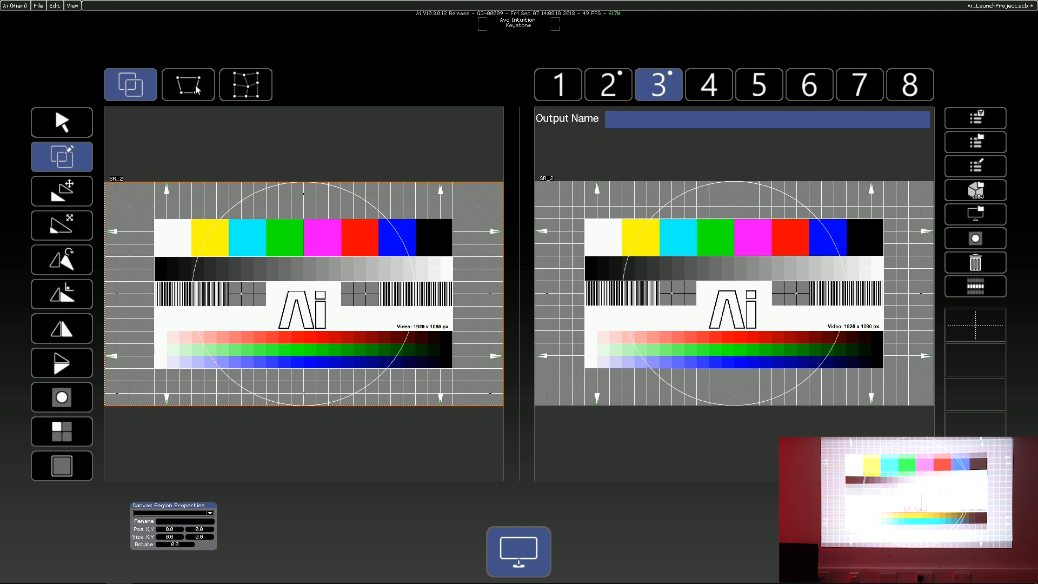
Step: Activate keystone on output 3 and pull the top corners A and B inward
click(188, 84)
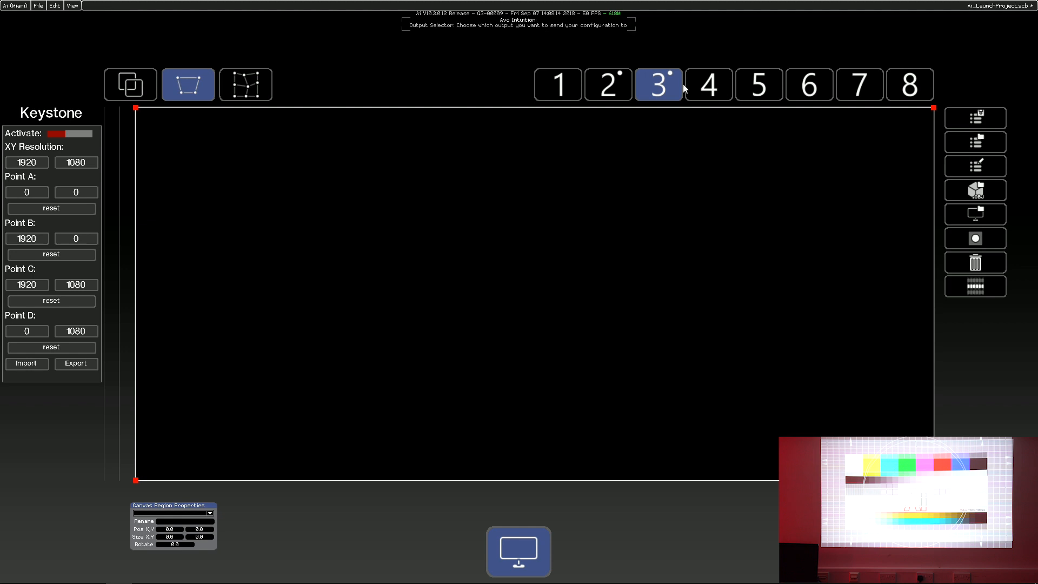
click(71, 135)
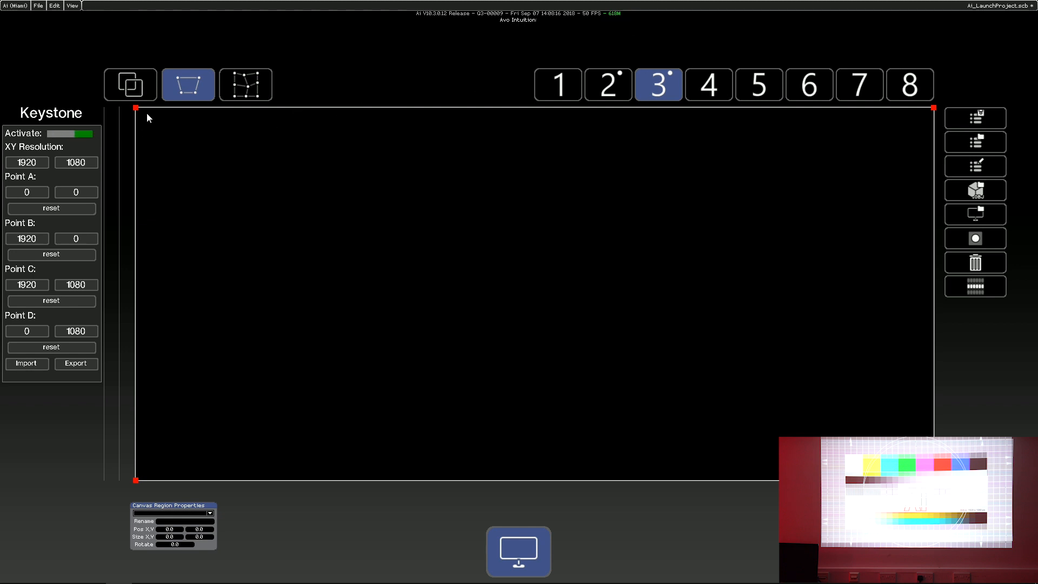
drag(136, 108, 147, 116)
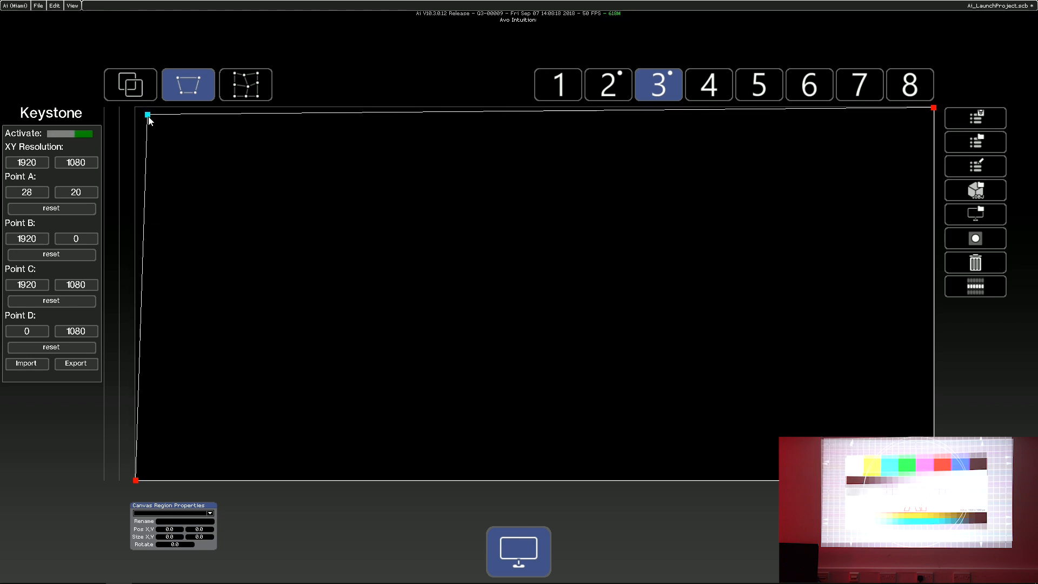
drag(146, 113, 155, 124)
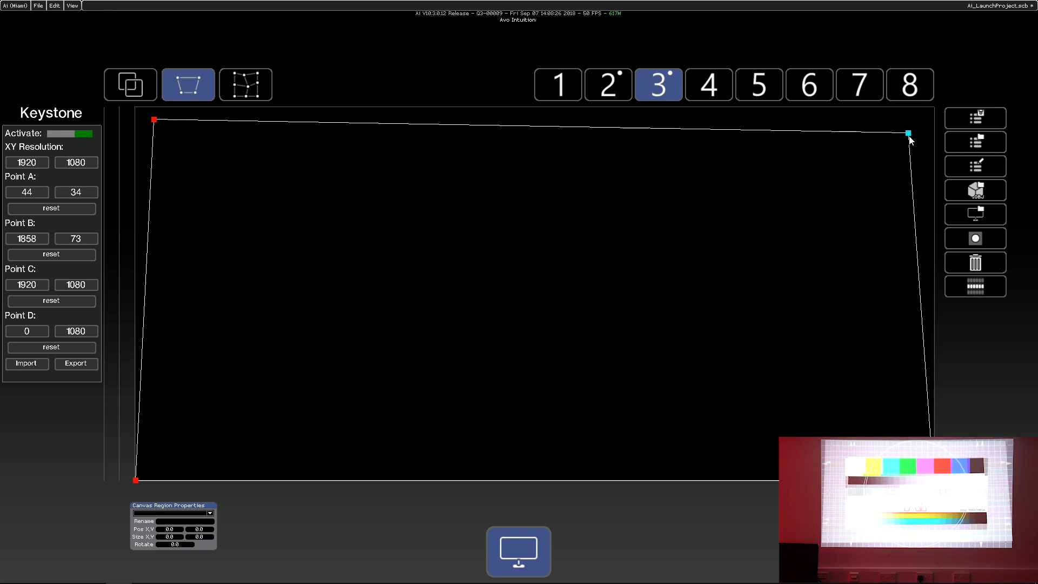
drag(908, 133, 927, 137)
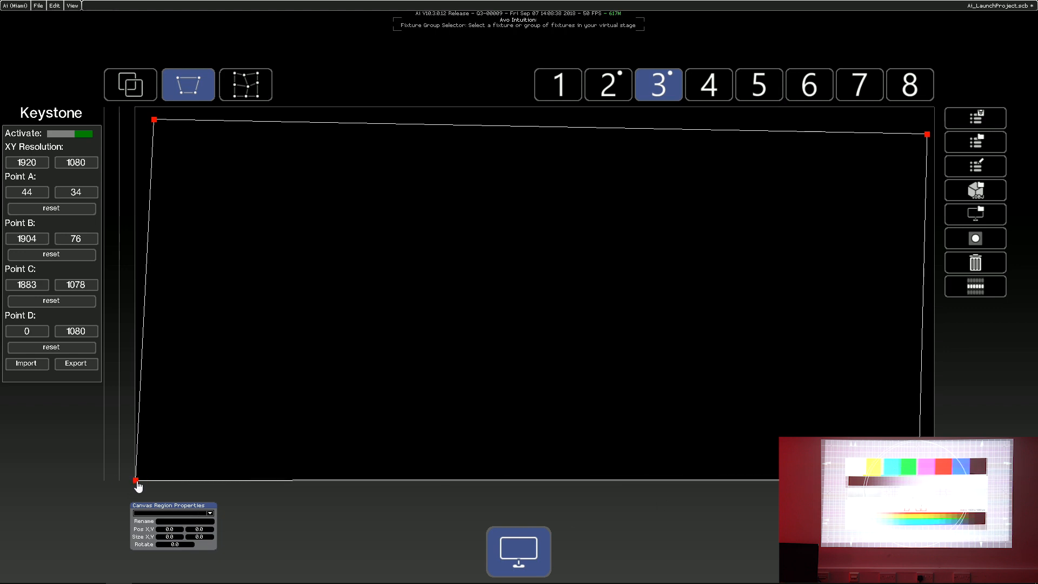
Step: Pull output 3's bottom corners C and D up and inward to square the projection
drag(138, 479, 142, 471)
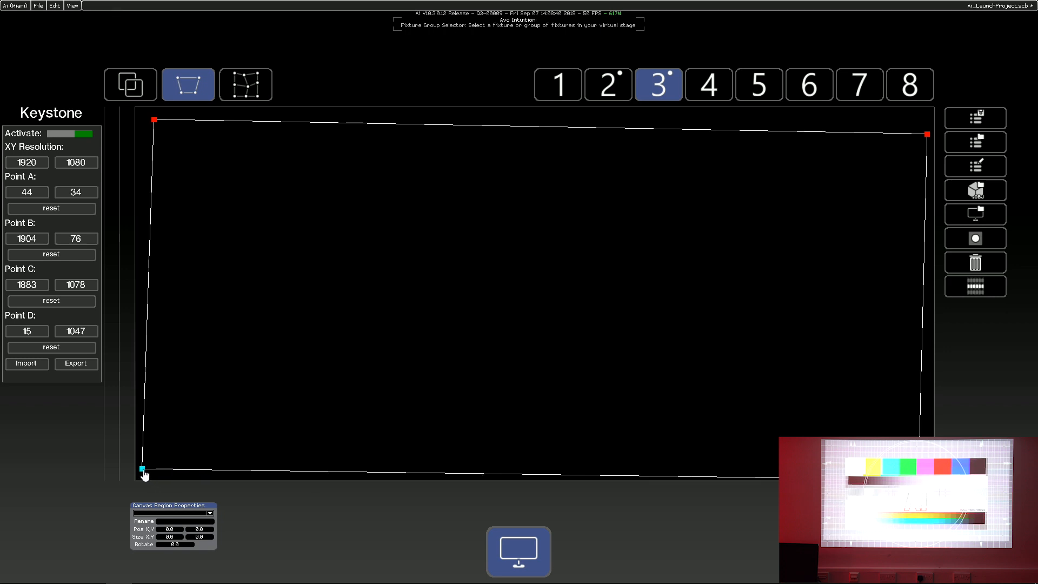
drag(142, 465, 145, 464)
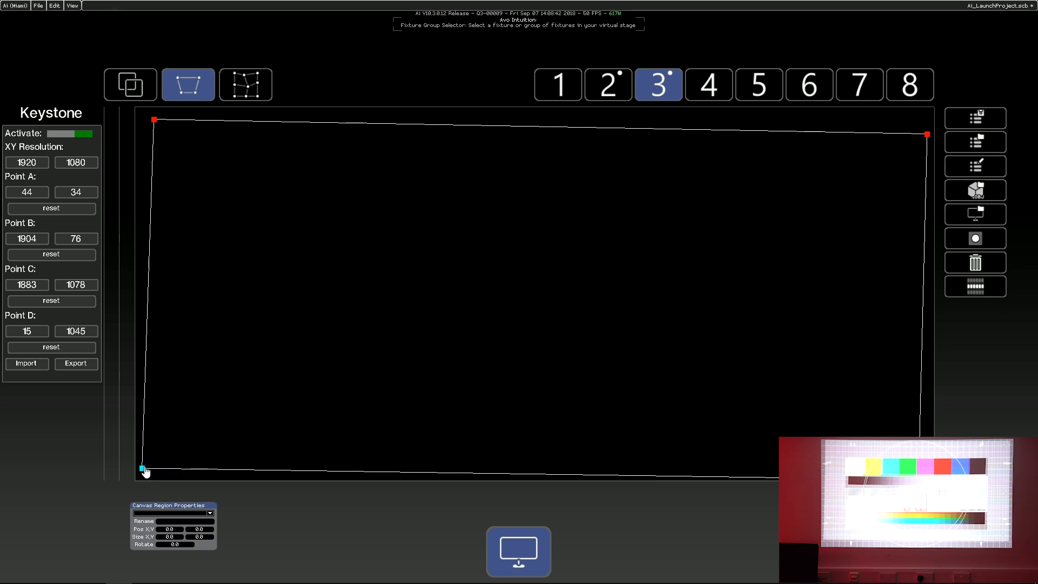
drag(143, 467, 152, 464)
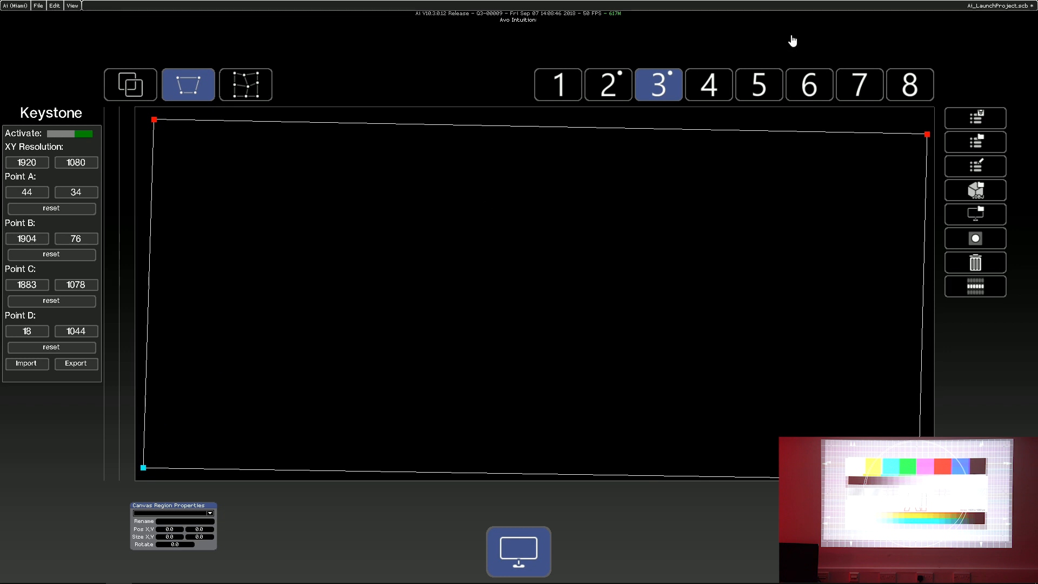
Step: Select output 2 and pull its top keystone corners inward
click(607, 85)
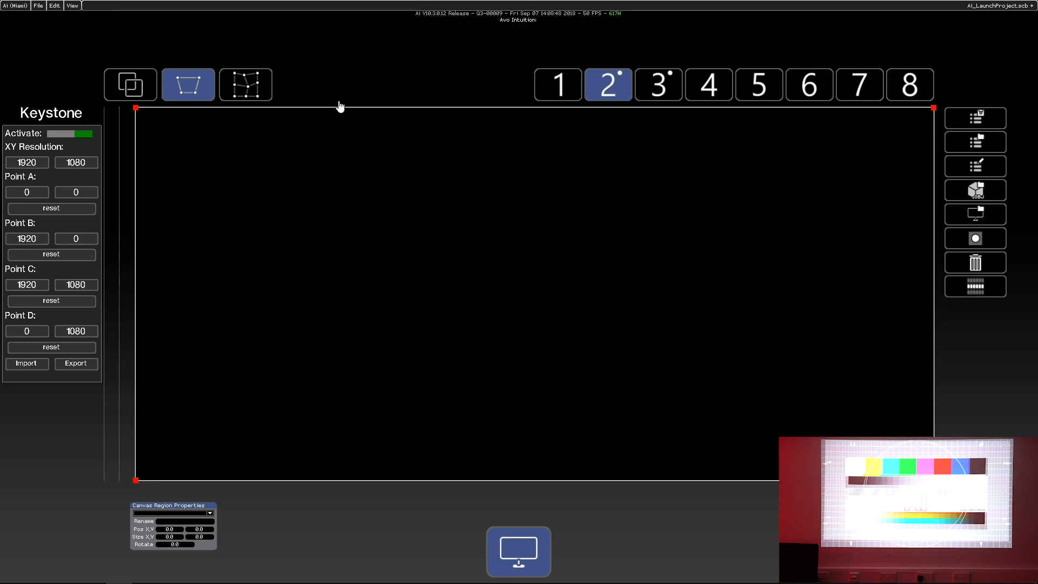
mouse_move(138, 114)
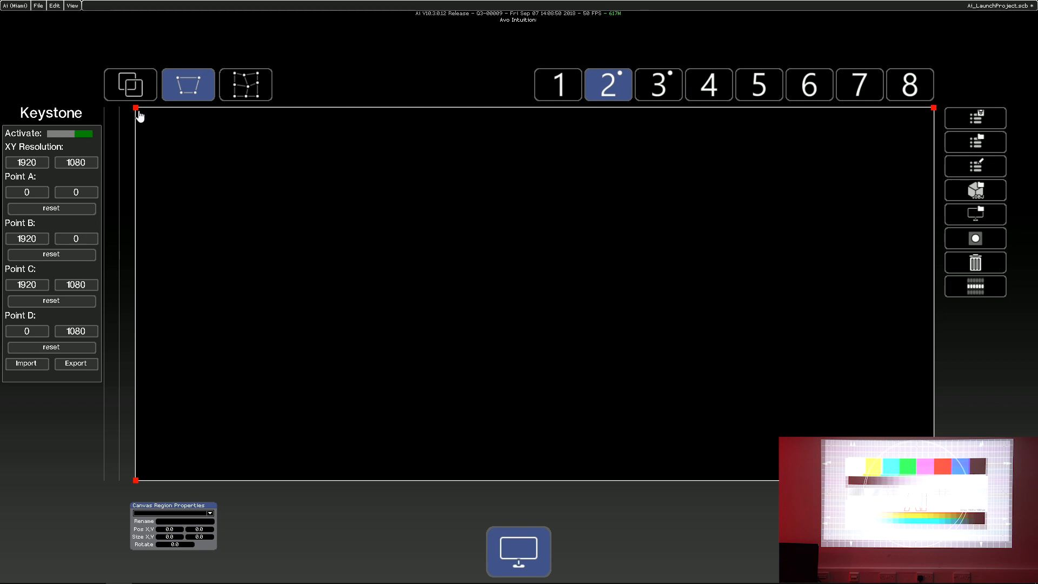
drag(137, 108, 152, 110)
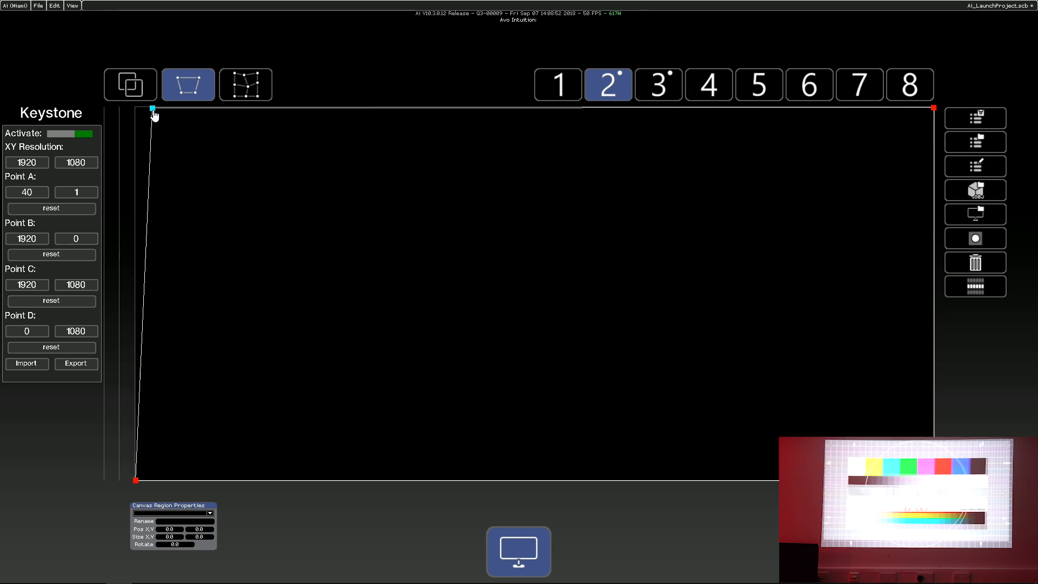
drag(152, 109, 170, 120)
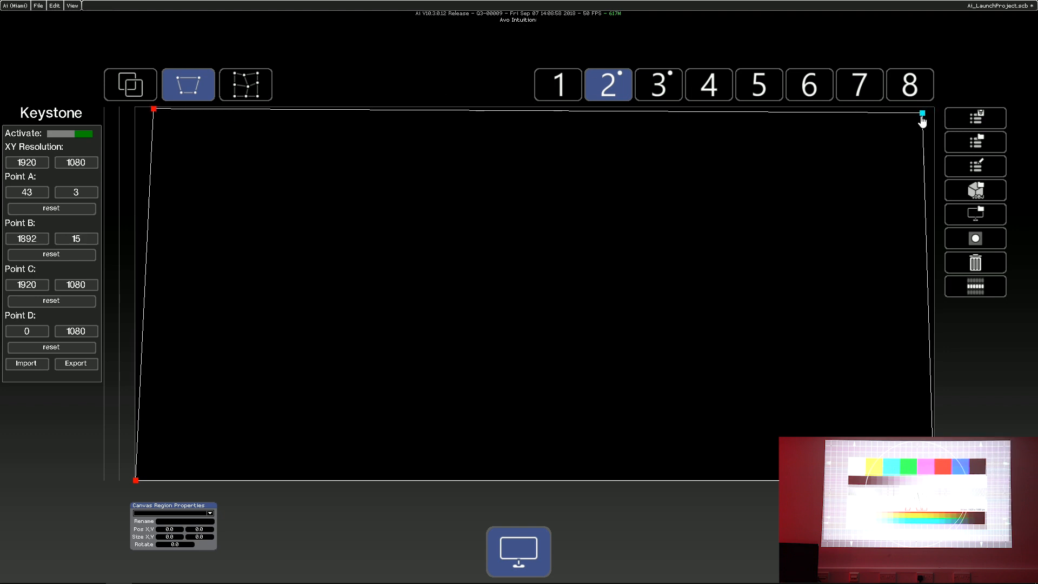
drag(922, 108, 920, 110)
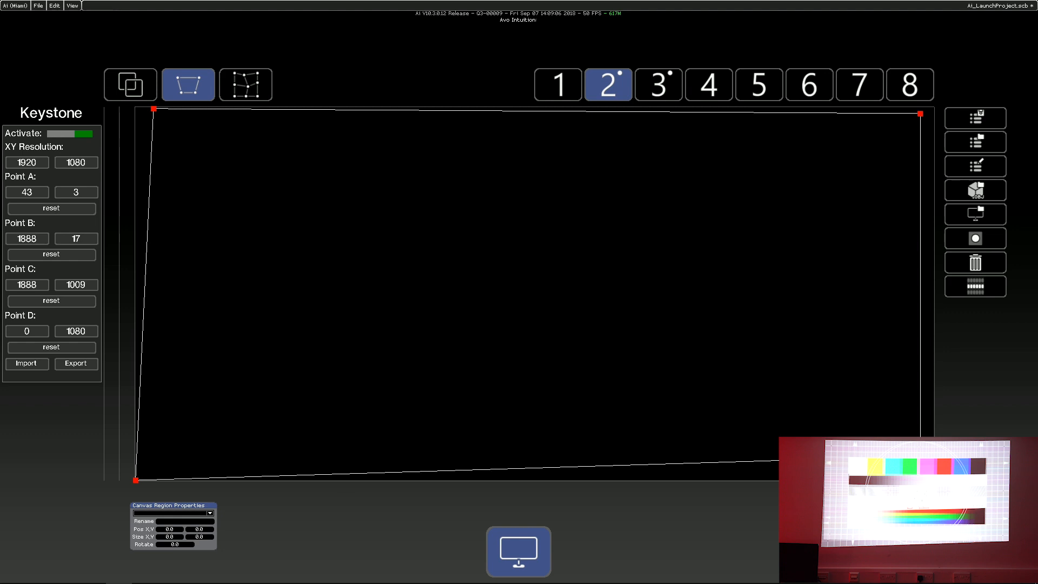
mouse_move(139, 484)
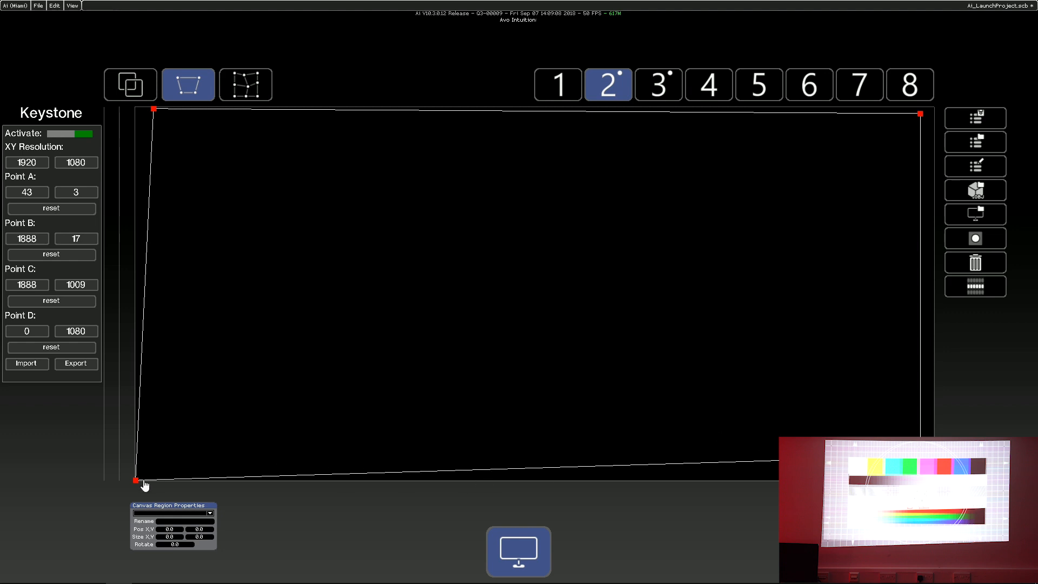
Step: Move output 2's bottom-left keystone corner up and inward until it lines up
drag(139, 479, 154, 458)
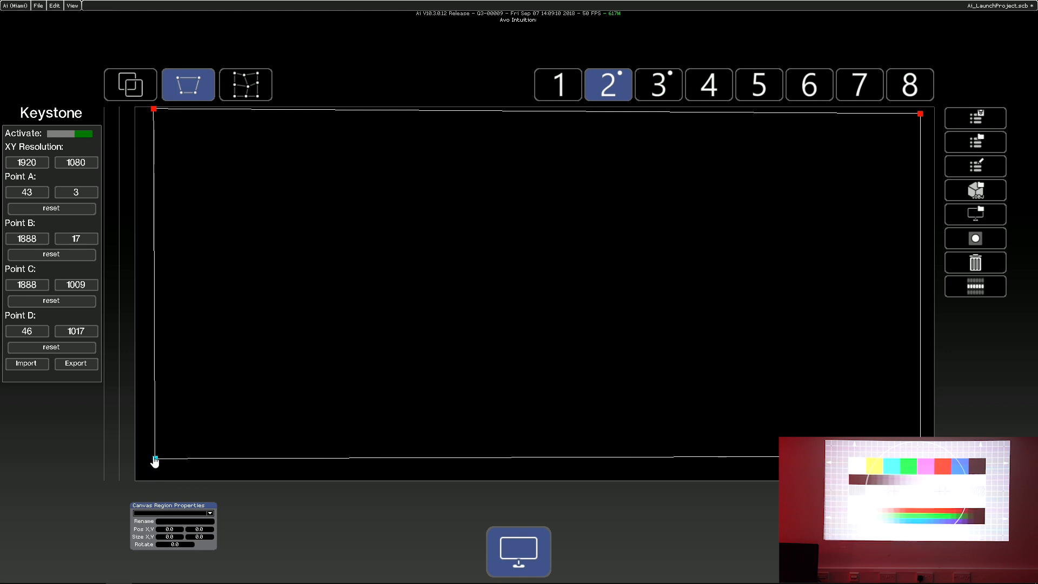
drag(156, 459, 147, 454)
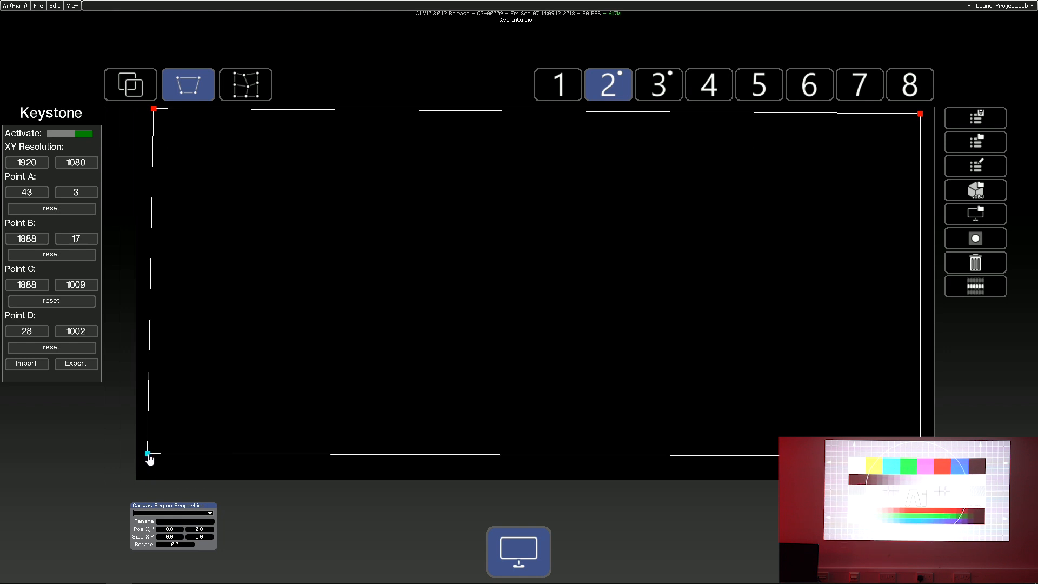
drag(147, 453, 146, 450)
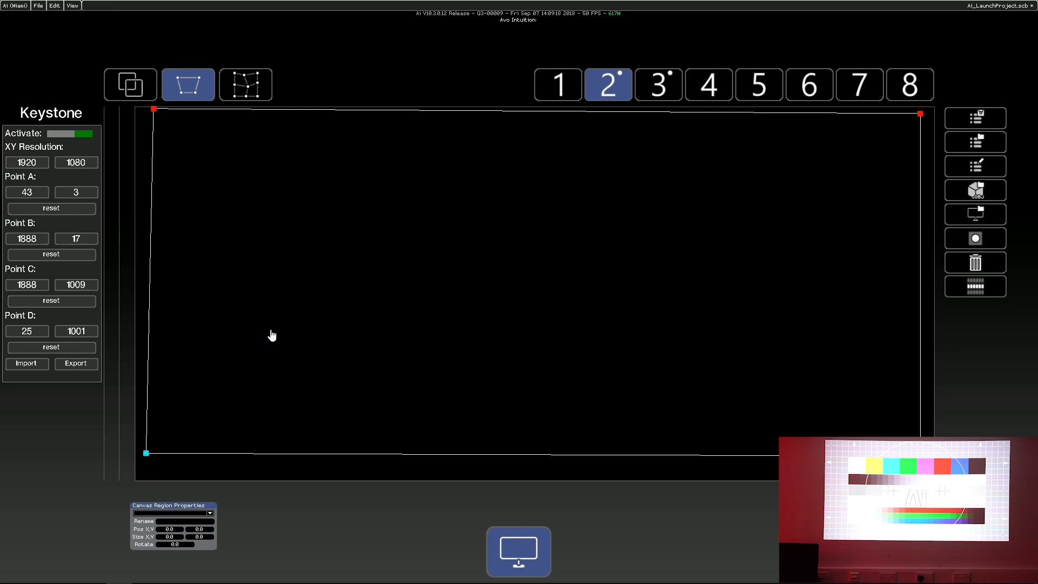
mouse_move(266, 305)
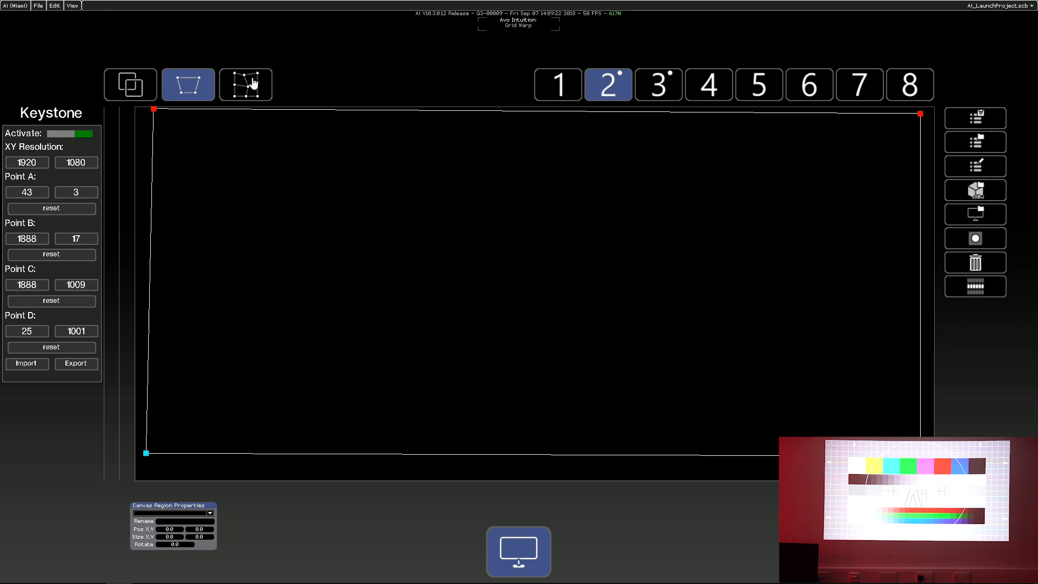
Step: Show output 2's 3×3 grid warp, test-drag the centre point and reset it
click(245, 84)
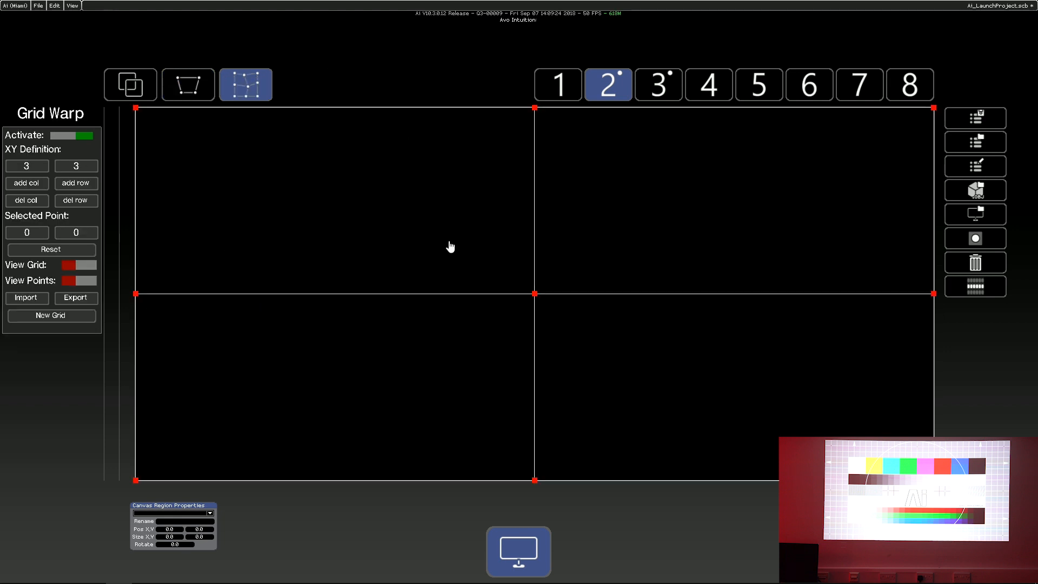
drag(536, 293, 564, 441)
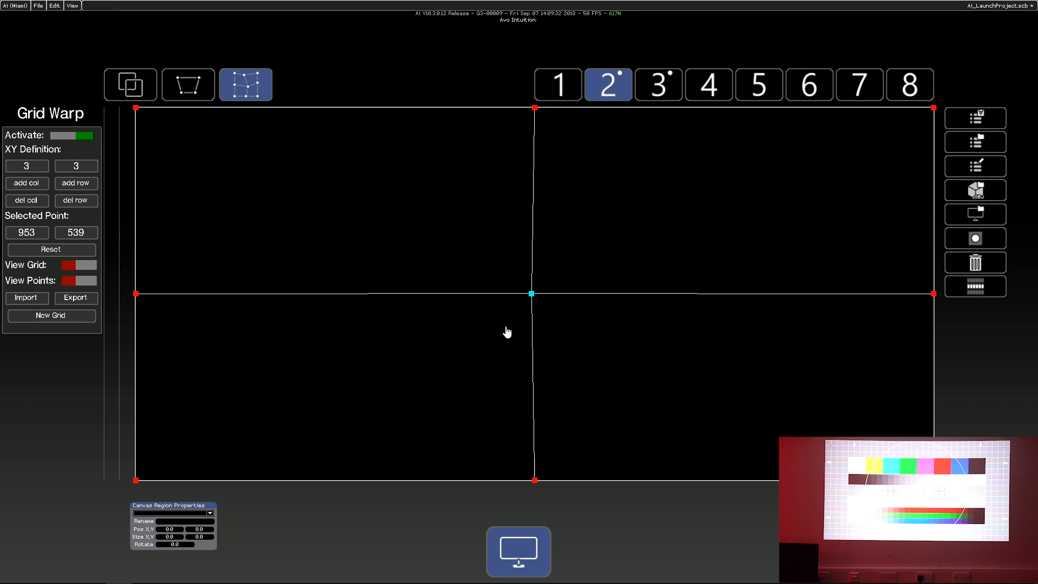
mouse_move(502, 329)
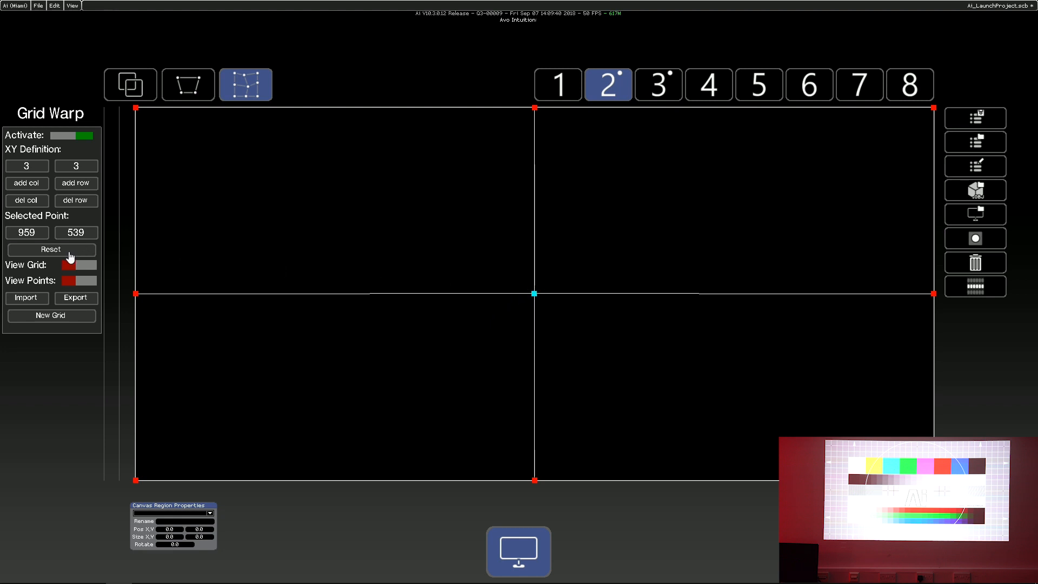
click(51, 249)
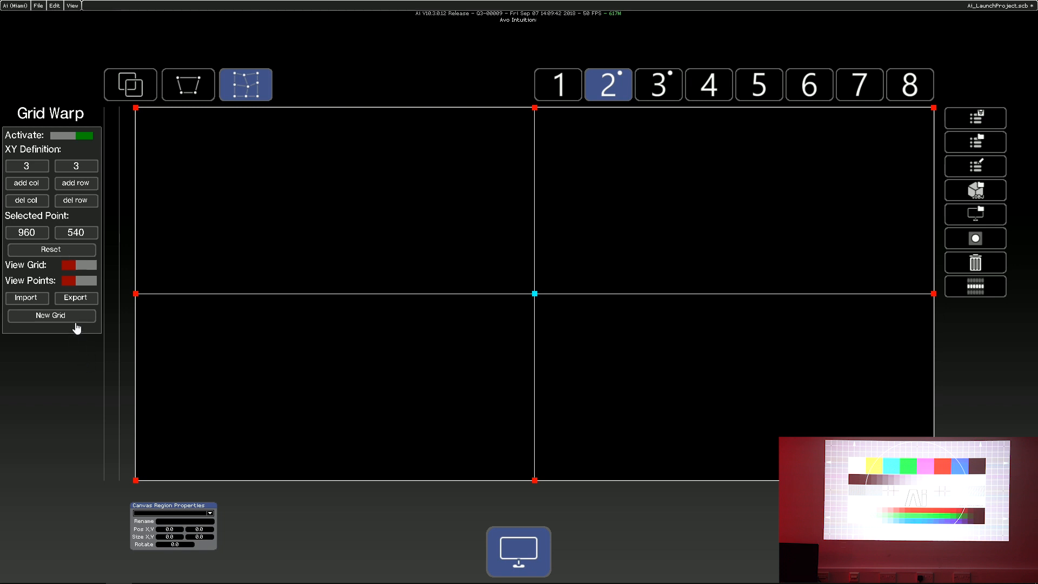
mouse_move(48, 199)
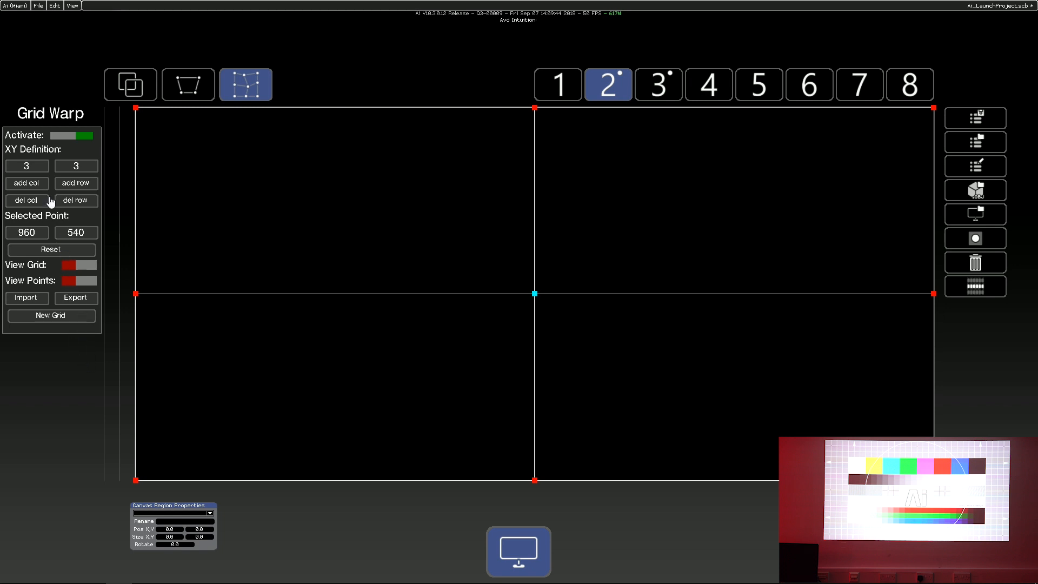
Step: Set the grid warp XY definition to 9 × 9 and return to the region mapper
click(26, 183)
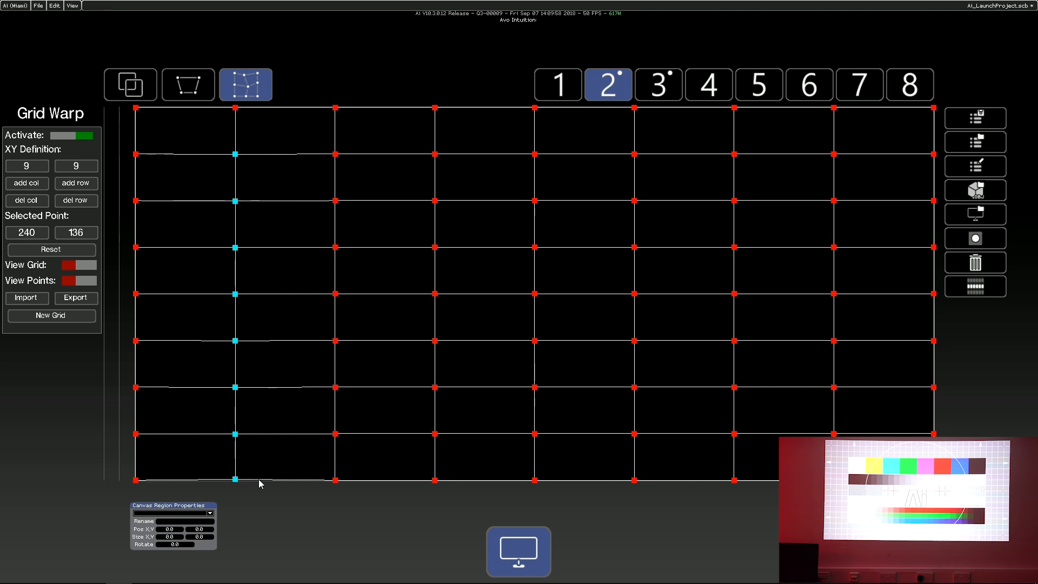
mouse_move(272, 460)
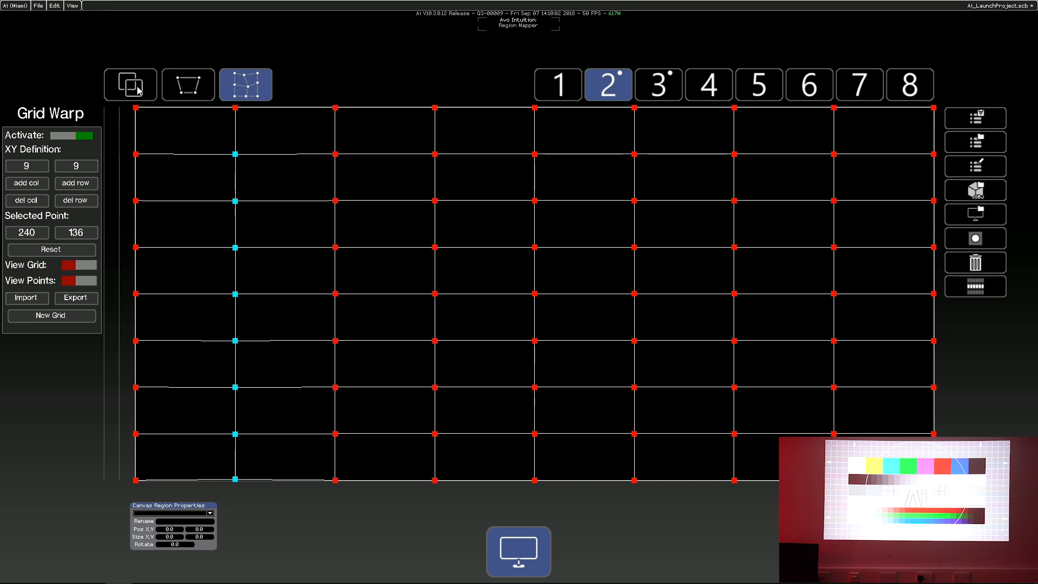
click(130, 84)
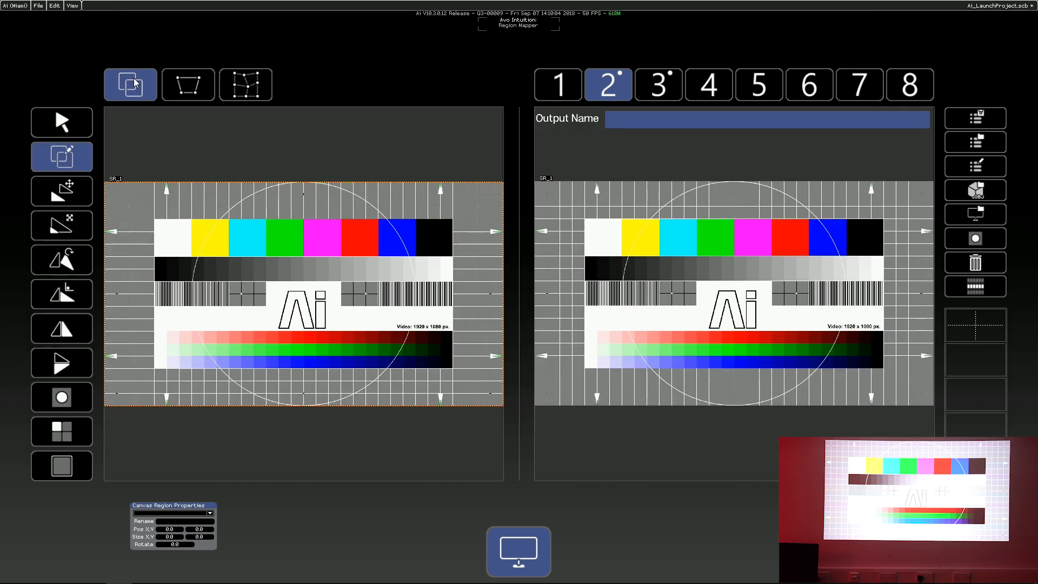